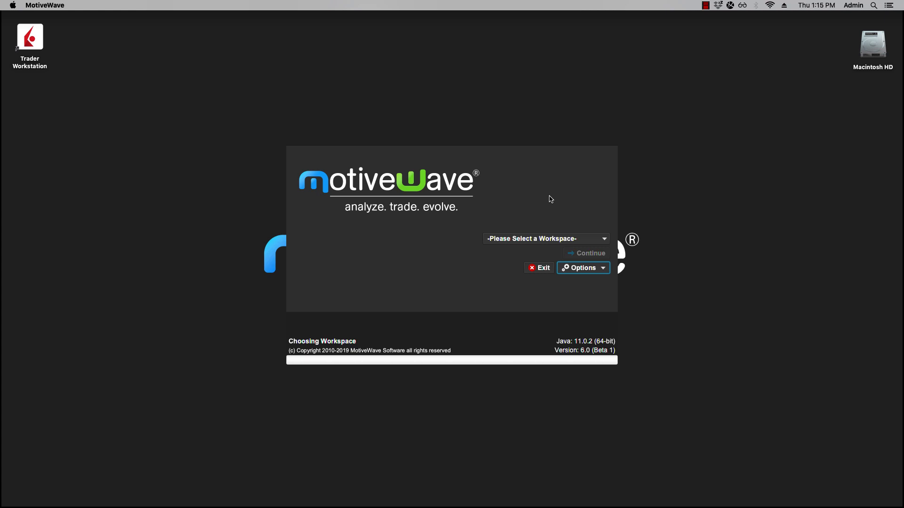
Step: Bring up Manage Workspaces from the startup Options menu
{"action": "left_click", "coordinate": [603, 267]}
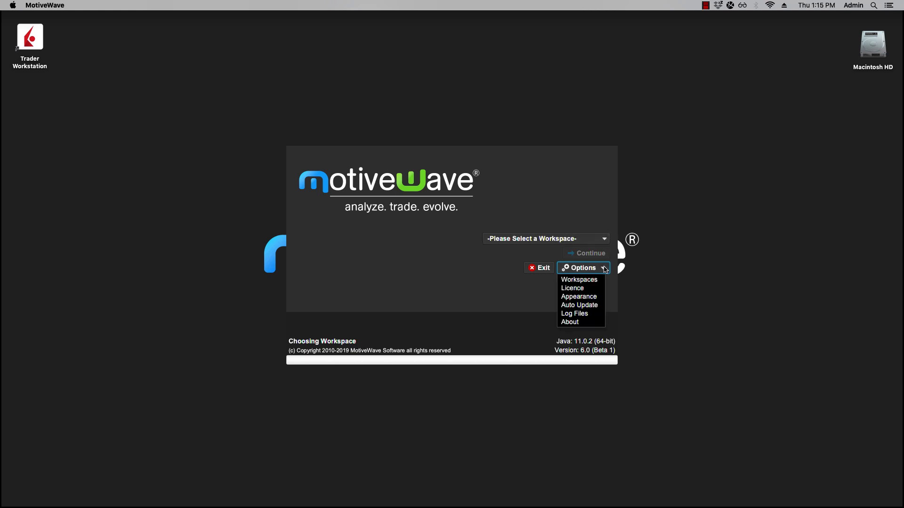
{"action": "left_click", "coordinate": [579, 279]}
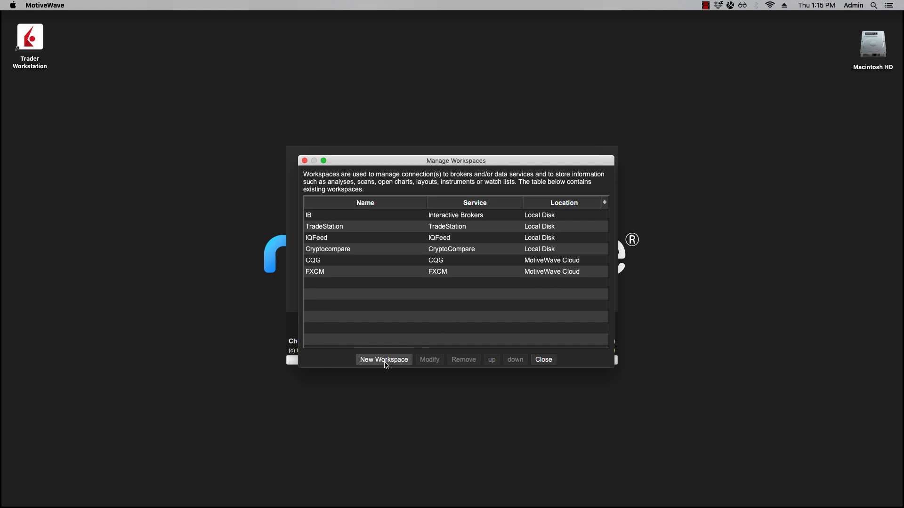
{"action": "mouse_move", "coordinate": [427, 367]}
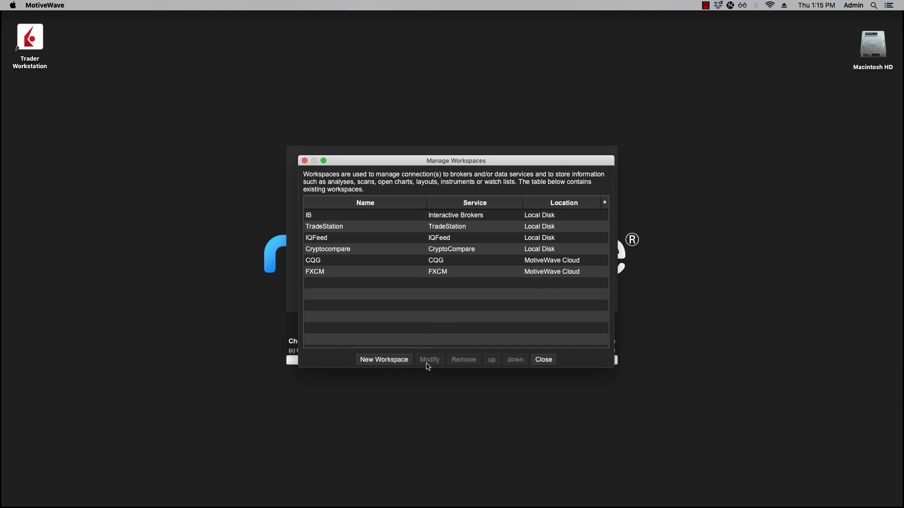
{"action": "mouse_move", "coordinate": [469, 367]}
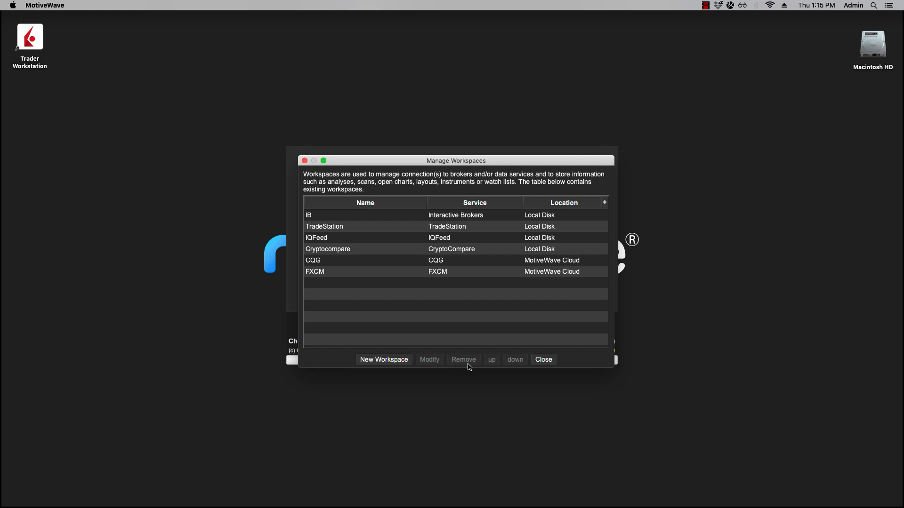
{"action": "mouse_move", "coordinate": [514, 363]}
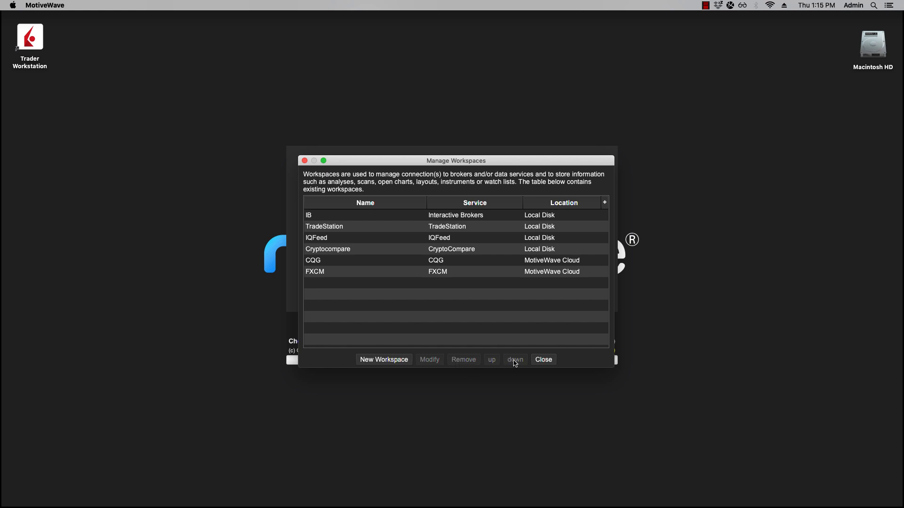
{"action": "mouse_move", "coordinate": [543, 358]}
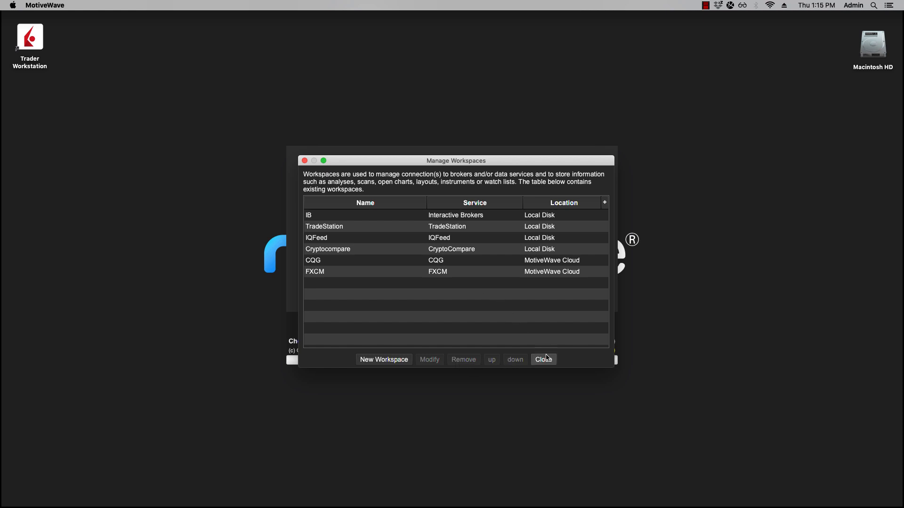
{"action": "mouse_move", "coordinate": [299, 168]}
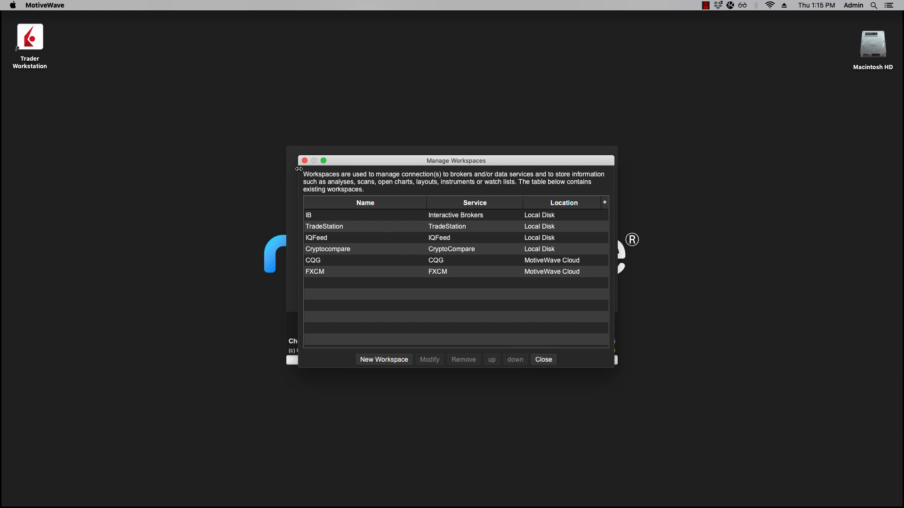
{"action": "mouse_move", "coordinate": [330, 226]}
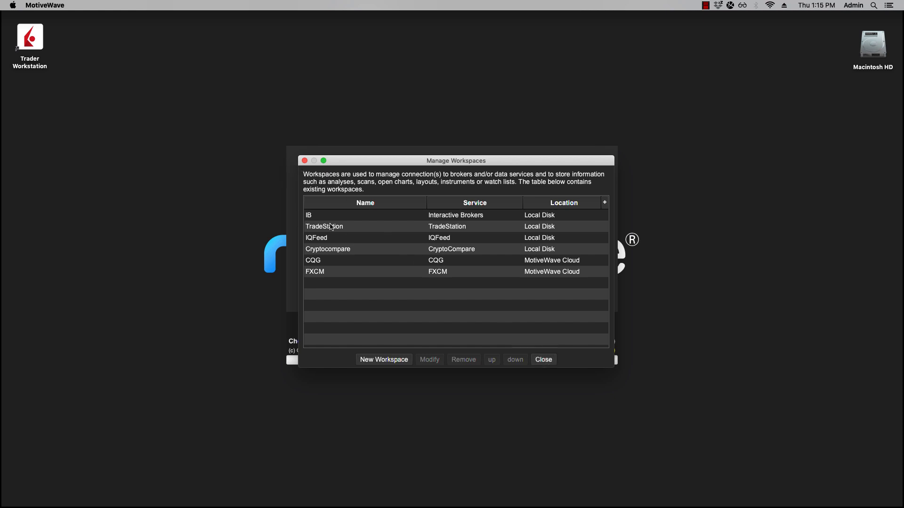
{"action": "mouse_move", "coordinate": [331, 224]}
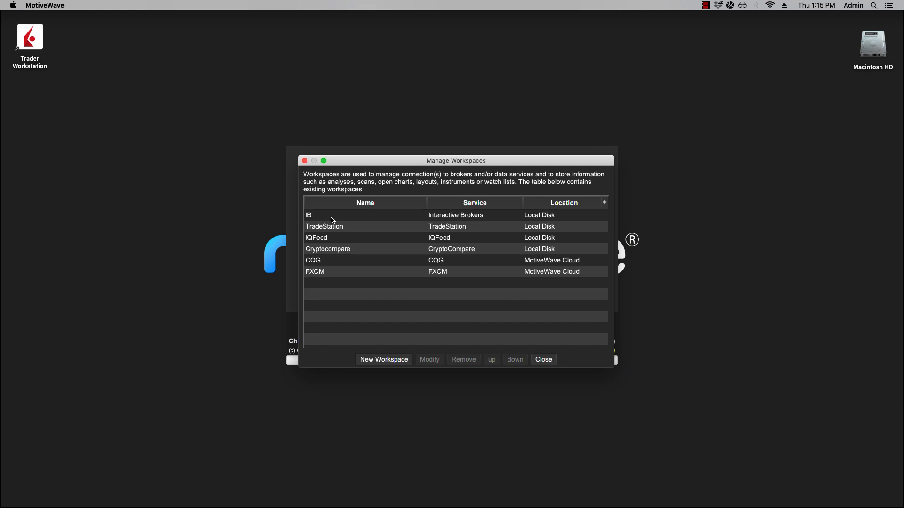
{"action": "mouse_move", "coordinate": [328, 272]}
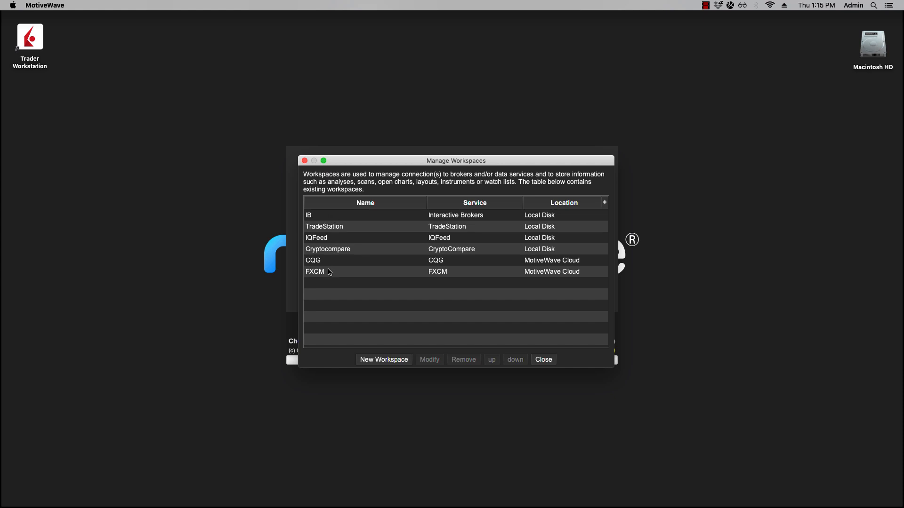
{"action": "mouse_move", "coordinate": [469, 214]}
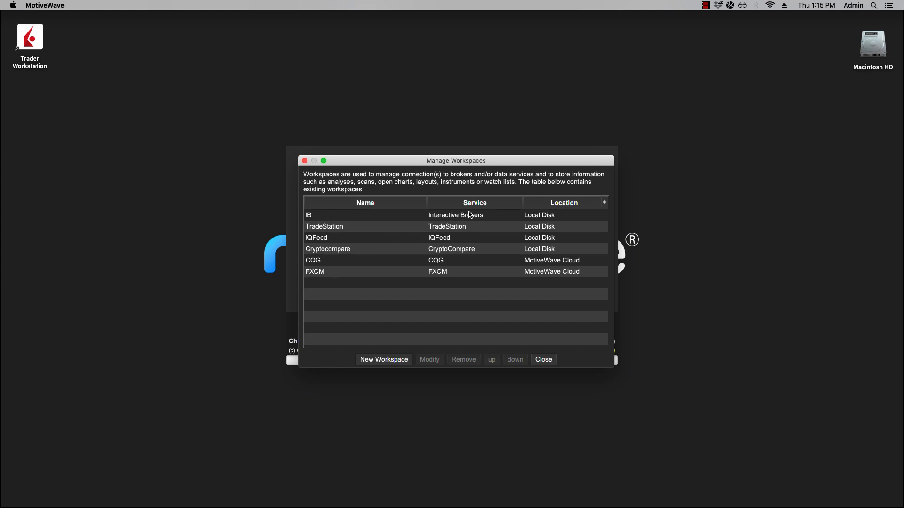
{"action": "mouse_move", "coordinate": [469, 263]}
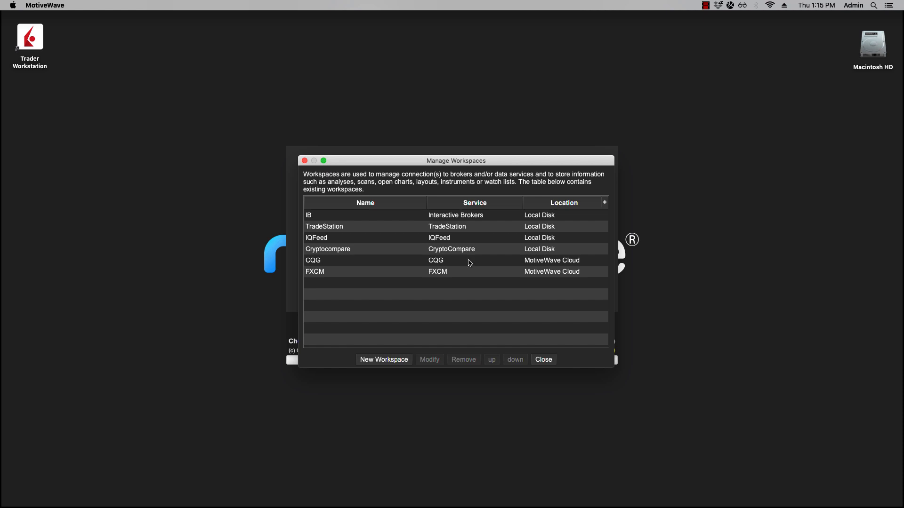
{"action": "mouse_move", "coordinate": [591, 208]}
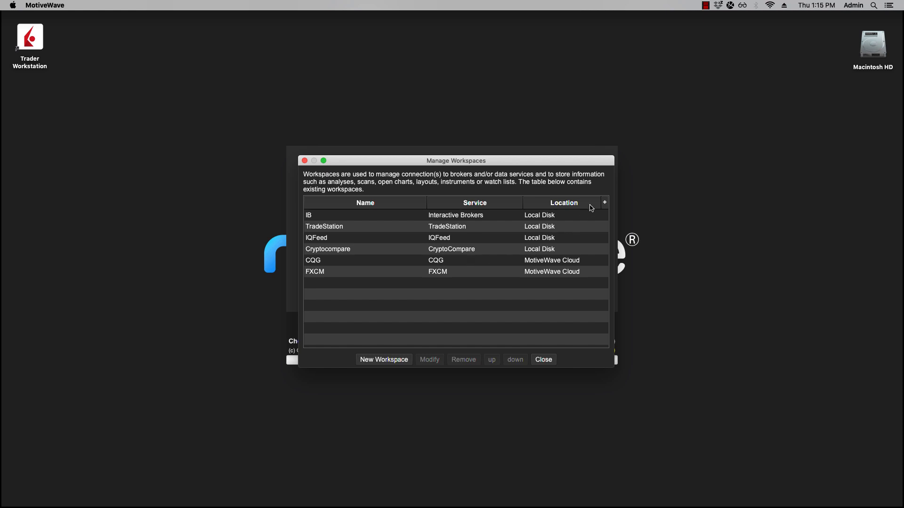
{"action": "mouse_move", "coordinate": [587, 266]}
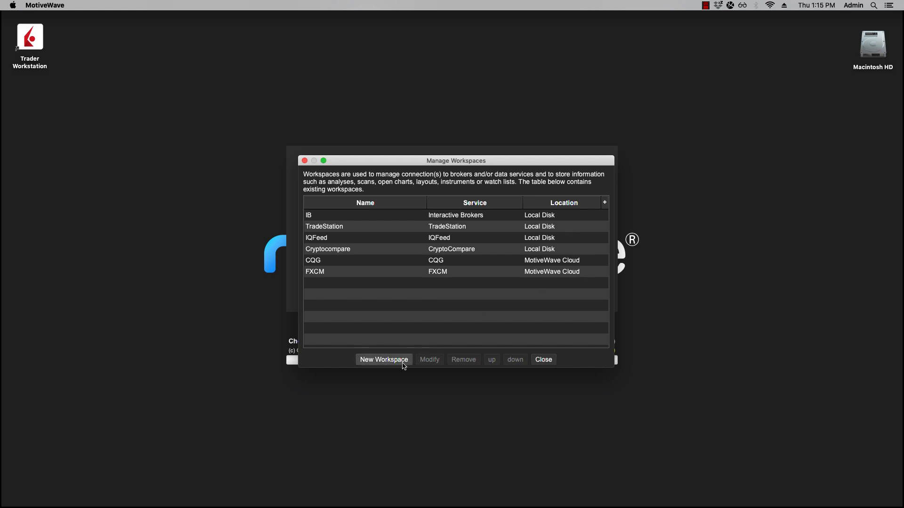
Step: Start a new workspace named GoogleYahoo stored on Local Disk
{"action": "left_click", "coordinate": [383, 360]}
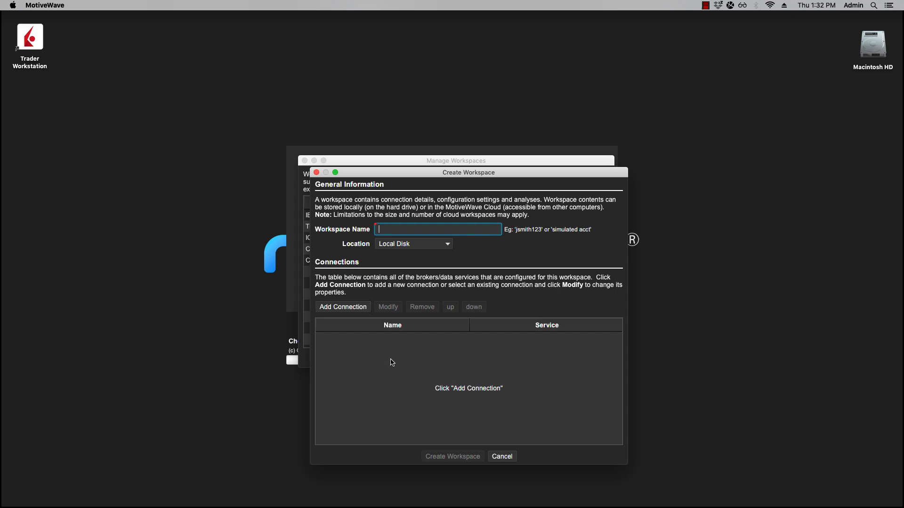
{"action": "mouse_move", "coordinate": [409, 228]}
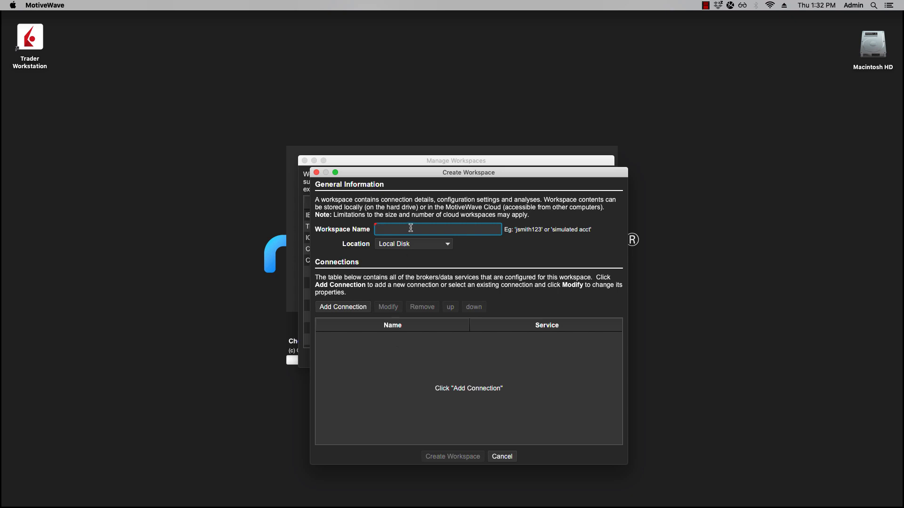
{"action": "type", "text": "Google"}
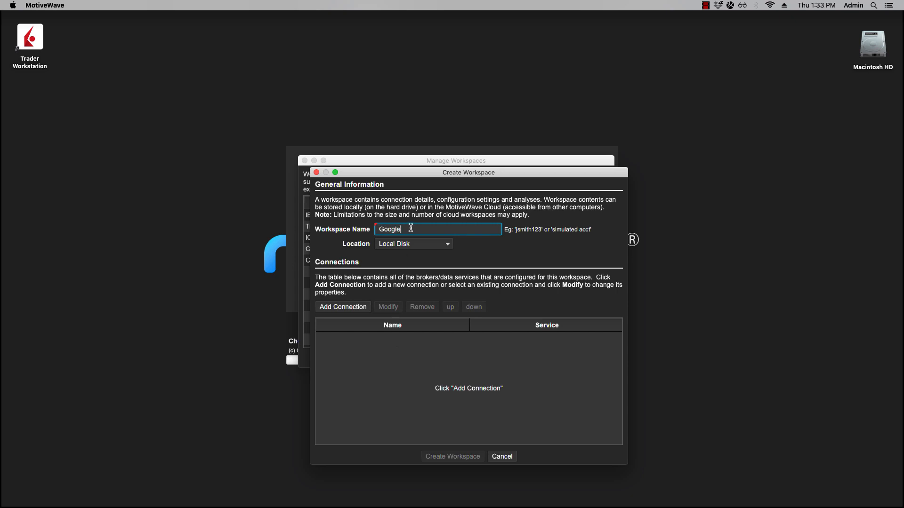
{"action": "type", "text": "Yah"}
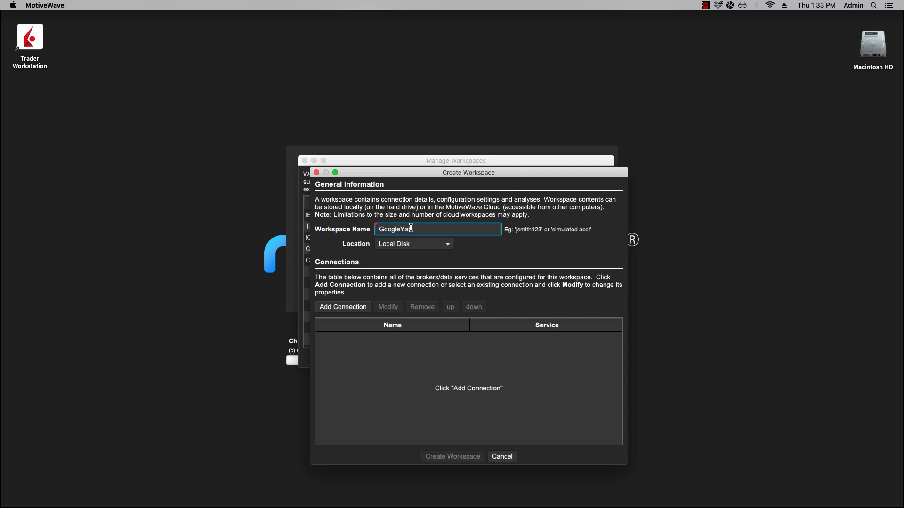
{"action": "type", "text": "oo"}
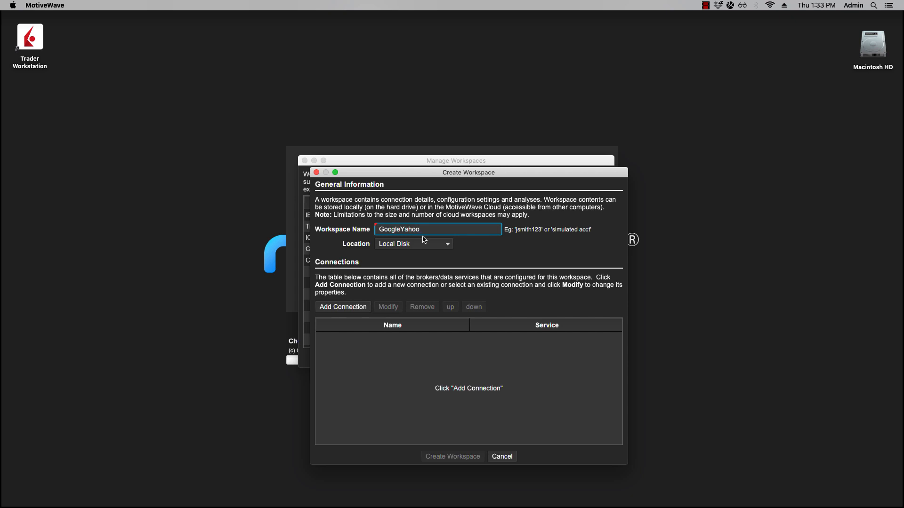
{"action": "left_click", "coordinate": [447, 244]}
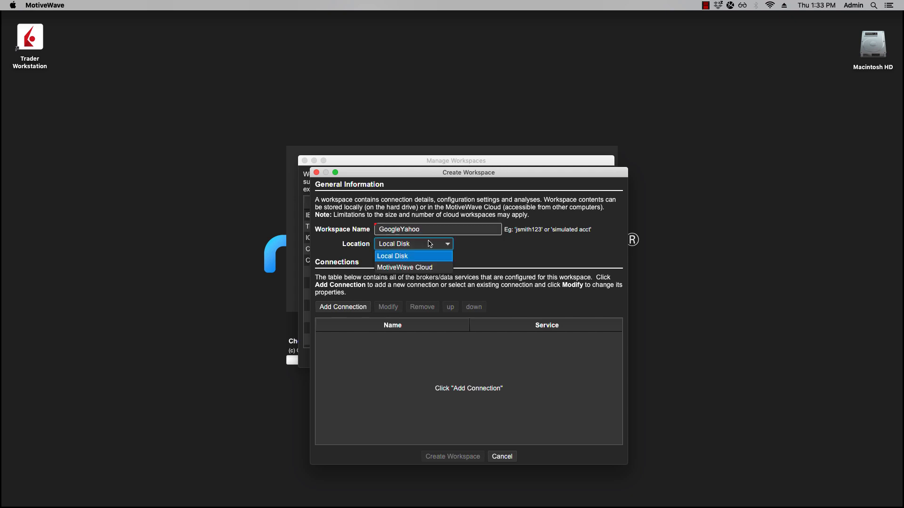
{"action": "left_click", "coordinate": [392, 256]}
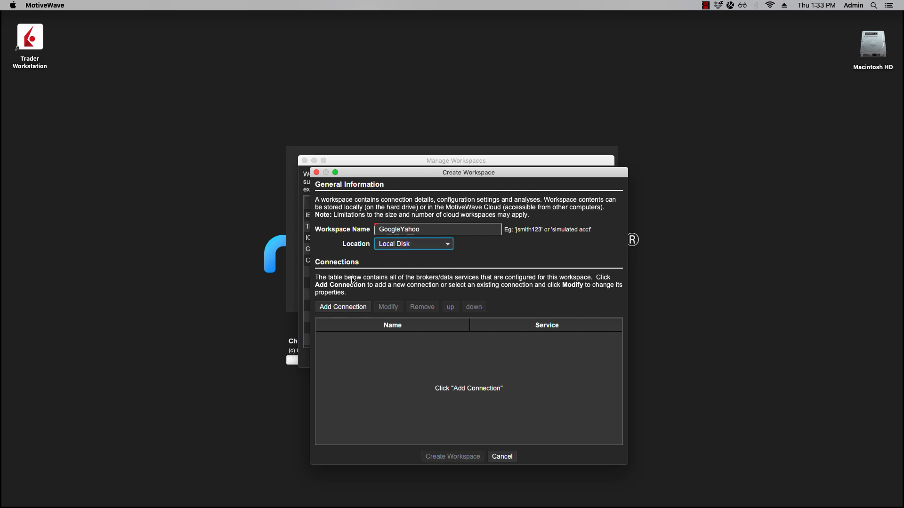
Step: Begin a new connection and choose the Google/Yahoo service, acknowledging its disclaimer
{"action": "left_click", "coordinate": [341, 307]}
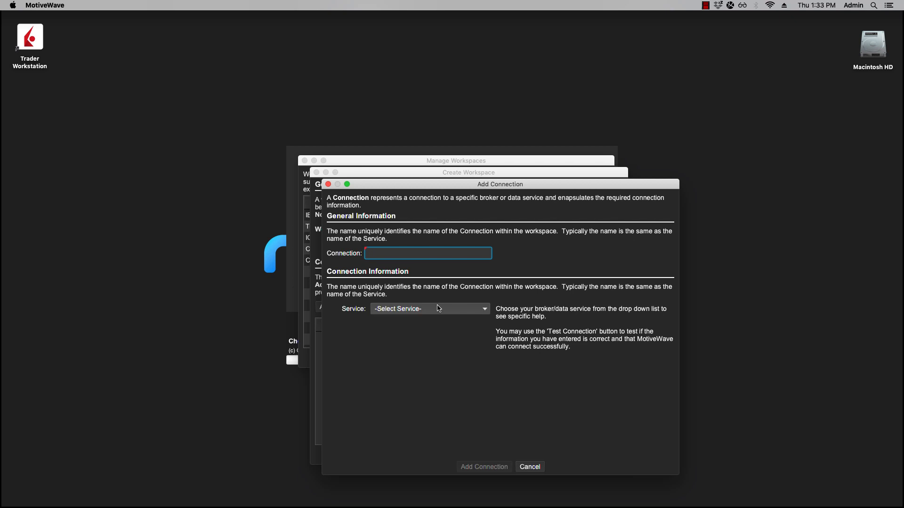
{"action": "mouse_move", "coordinate": [482, 313]}
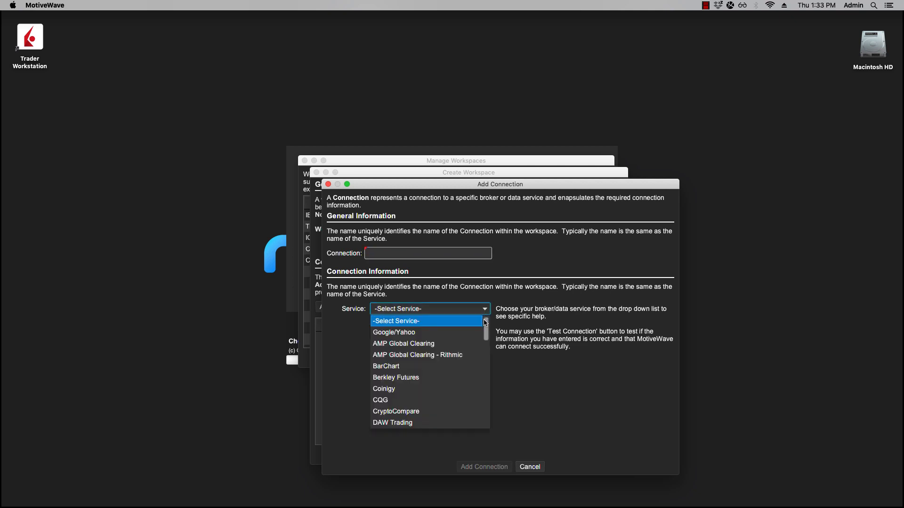
{"action": "scroll", "scroll_direction": "down", "scroll_amount": 3}
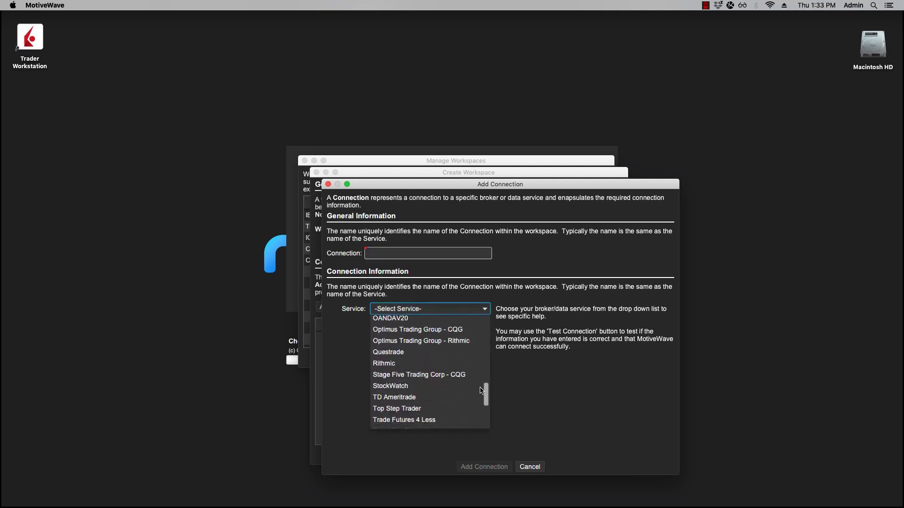
{"action": "scroll", "scroll_direction": "up", "scroll_amount": 3}
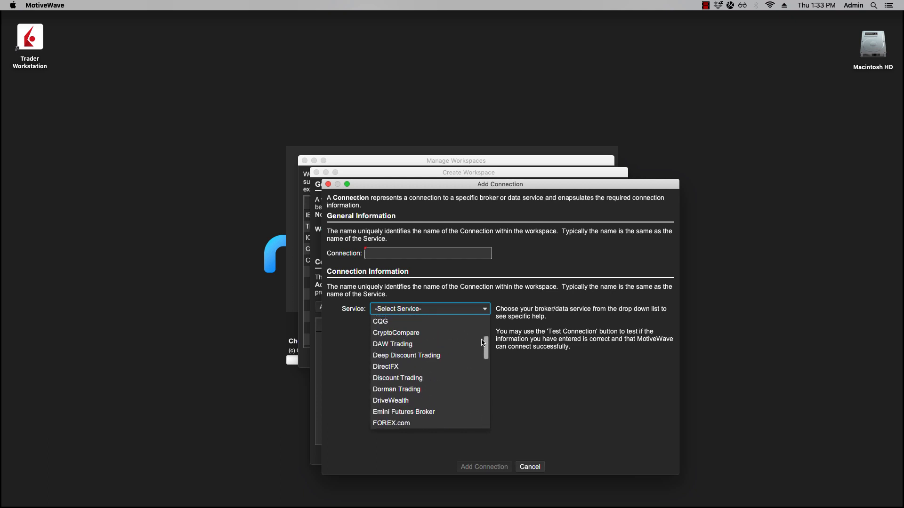
{"action": "scroll", "scroll_direction": "up", "scroll_amount": 3}
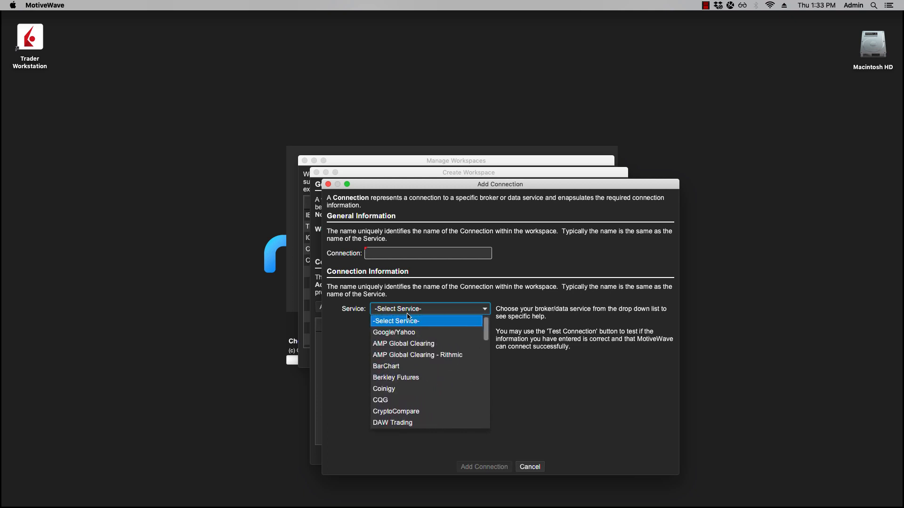
{"action": "left_click", "coordinate": [393, 333]}
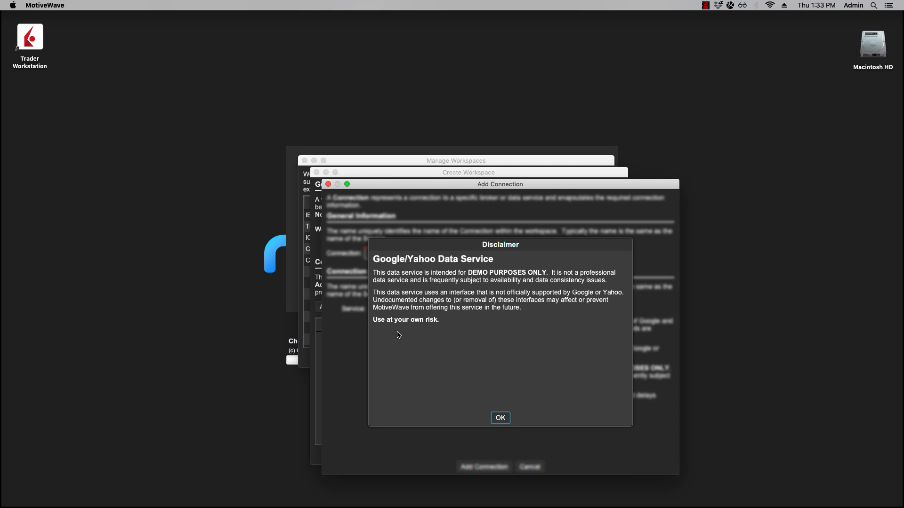
{"action": "left_click", "coordinate": [499, 417]}
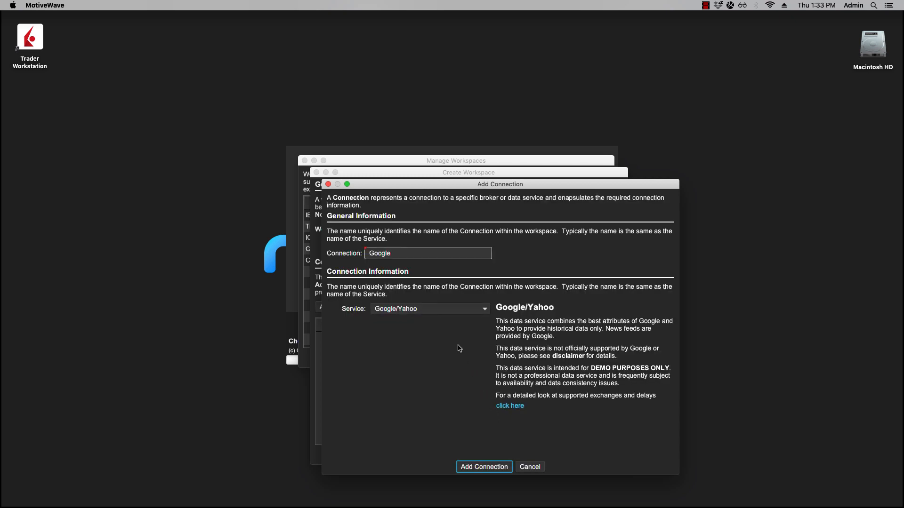
{"action": "mouse_move", "coordinate": [396, 256]}
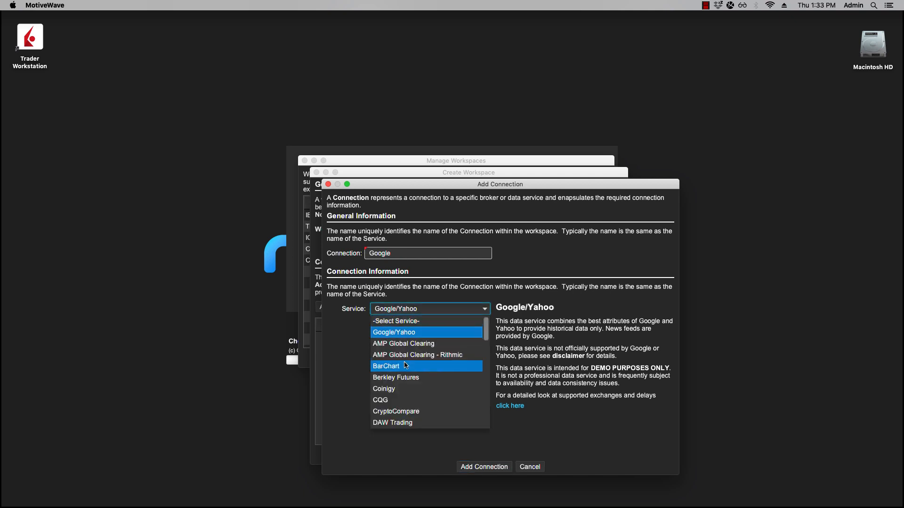
Step: Re-select Google/Yahoo as the service and accept the demo disclaimer again
{"action": "left_click", "coordinate": [386, 367]}
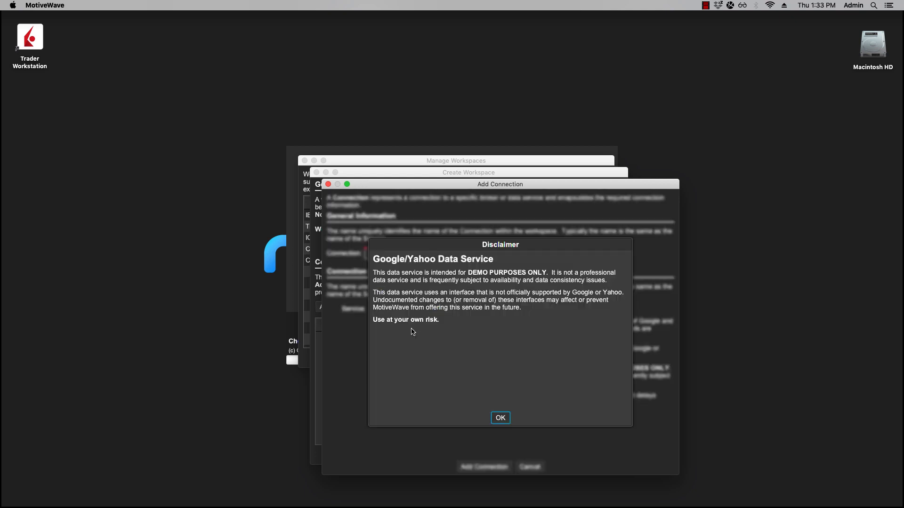
{"action": "left_click", "coordinate": [499, 417]}
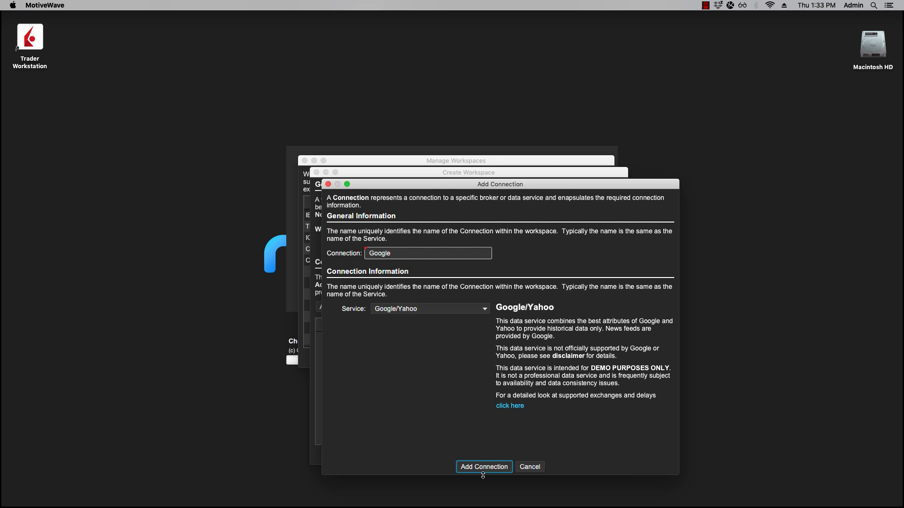
Step: Add the Google connection, create the GoogleYahoo workspace and select it for startup
{"action": "left_click", "coordinate": [484, 467]}
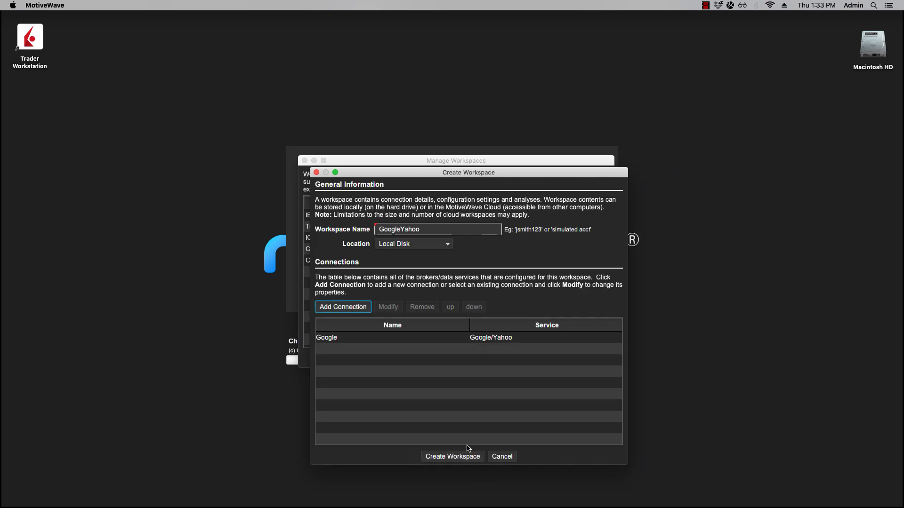
{"action": "left_click", "coordinate": [453, 456]}
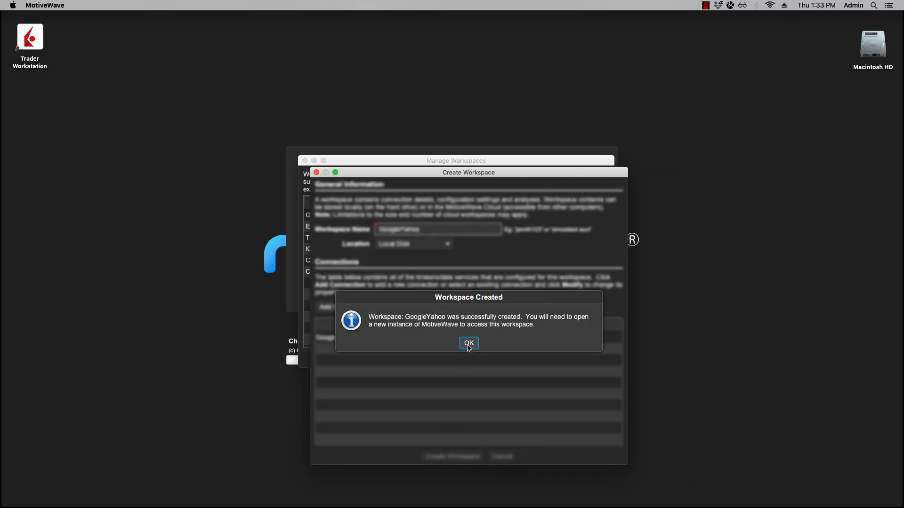
{"action": "left_click", "coordinate": [468, 343]}
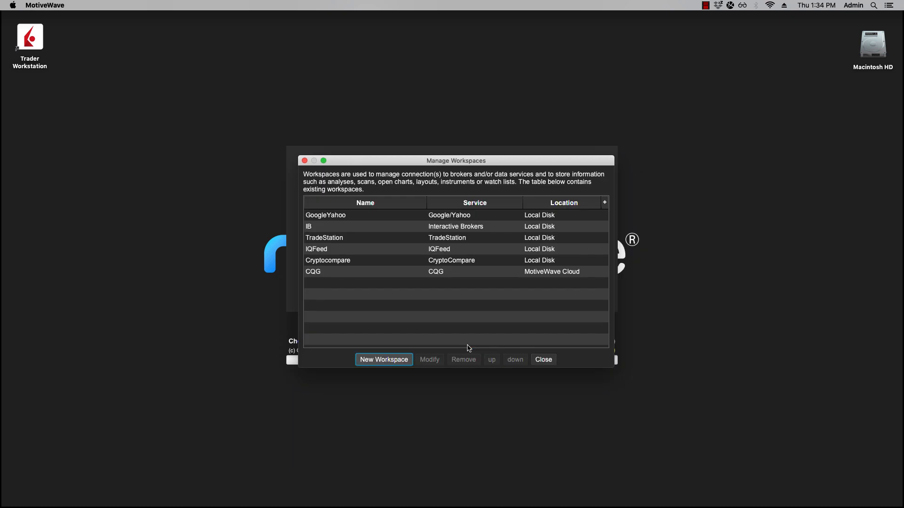
{"action": "mouse_move", "coordinate": [457, 347]}
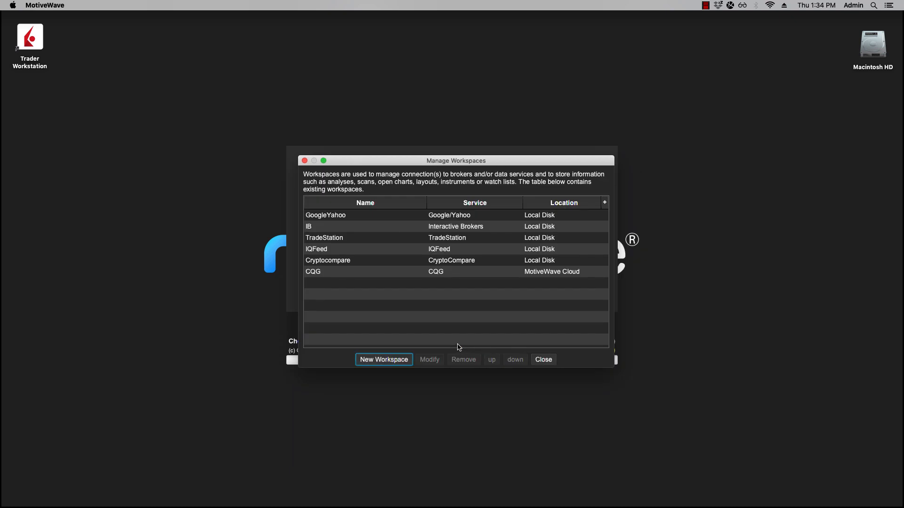
{"action": "mouse_move", "coordinate": [366, 225]}
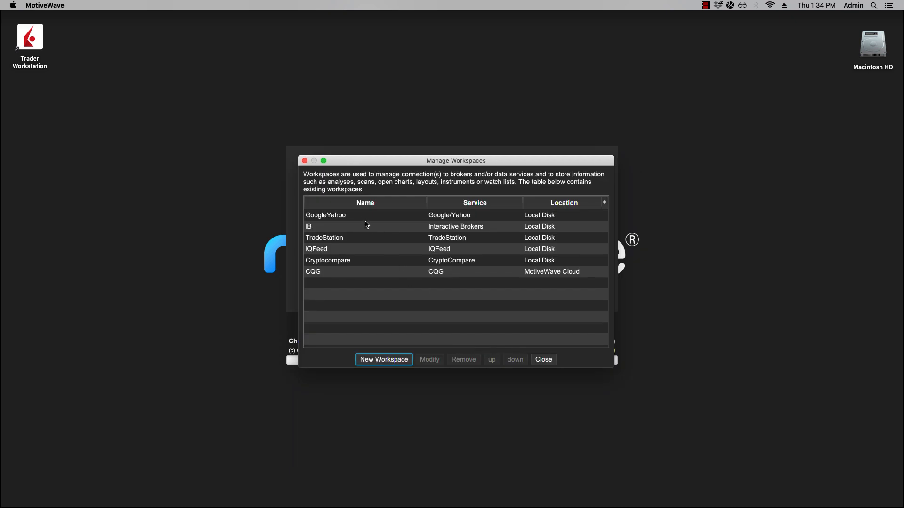
{"action": "mouse_move", "coordinate": [357, 223]}
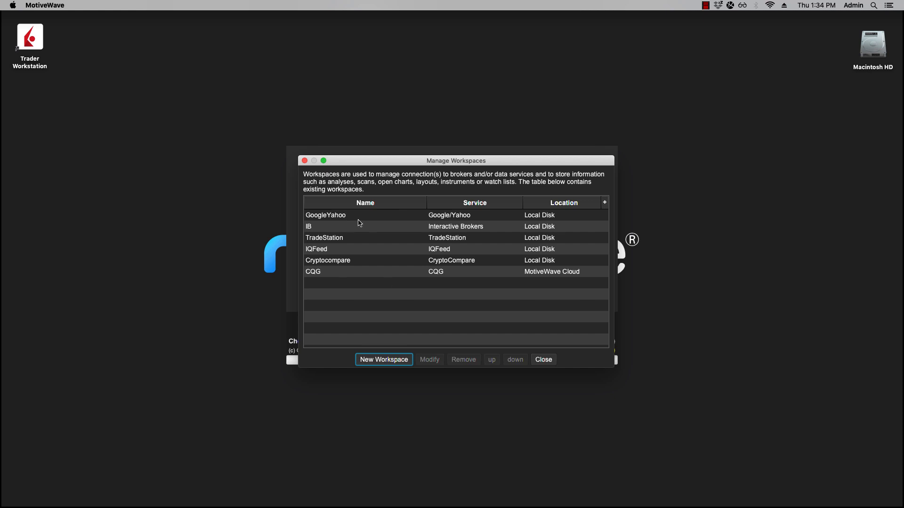
{"action": "mouse_move", "coordinate": [549, 268]}
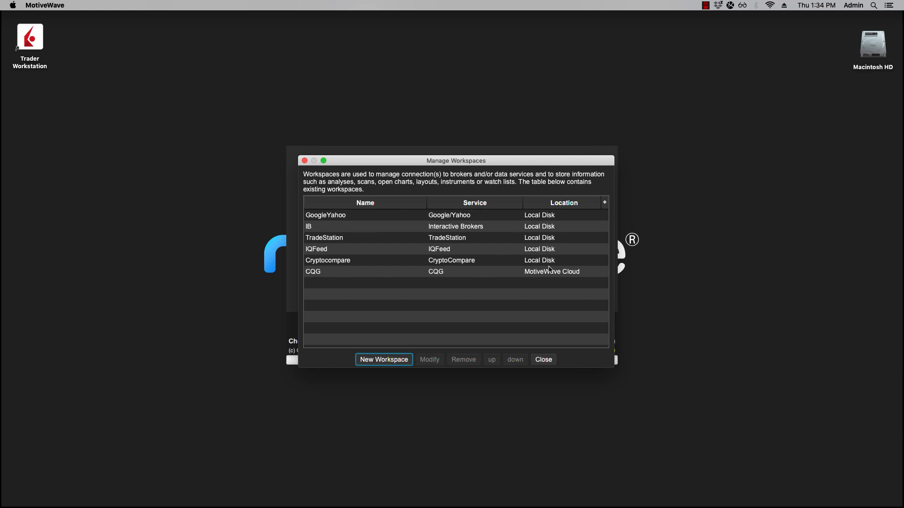
{"action": "mouse_move", "coordinate": [542, 359]}
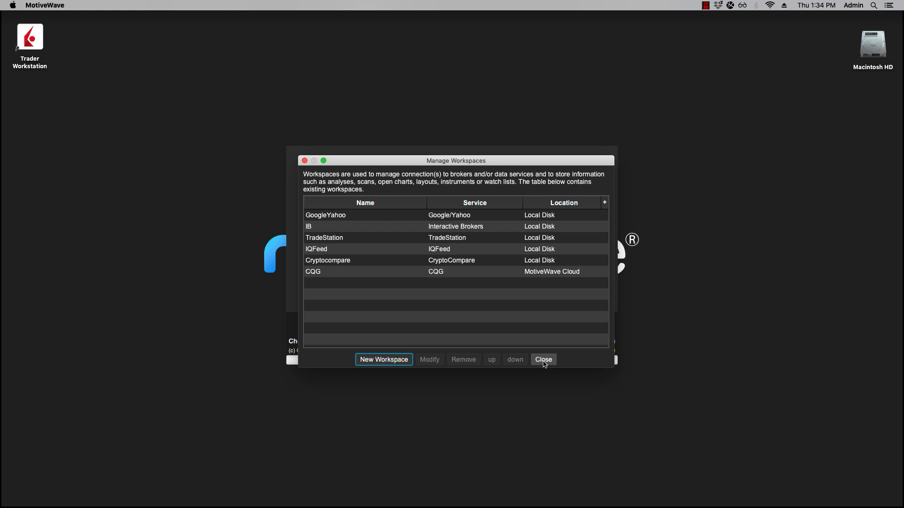
{"action": "left_click", "coordinate": [542, 359]}
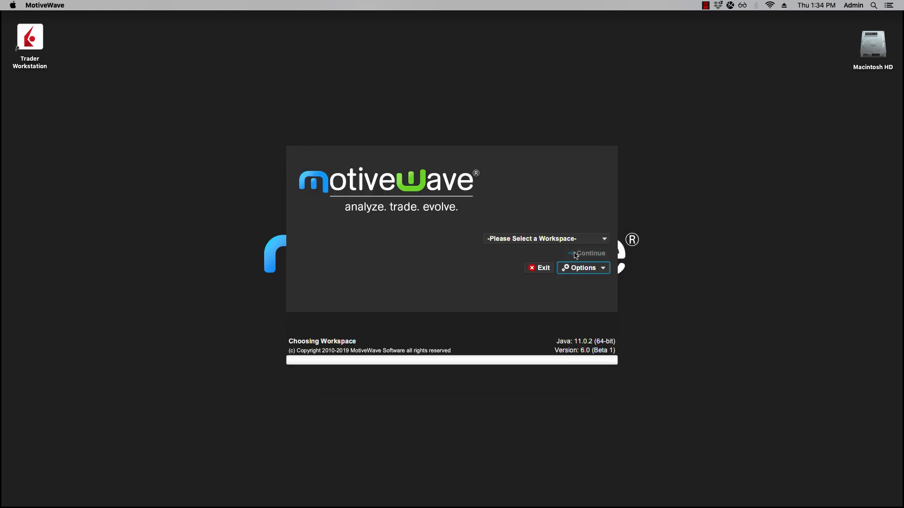
{"action": "left_click", "coordinate": [544, 238]}
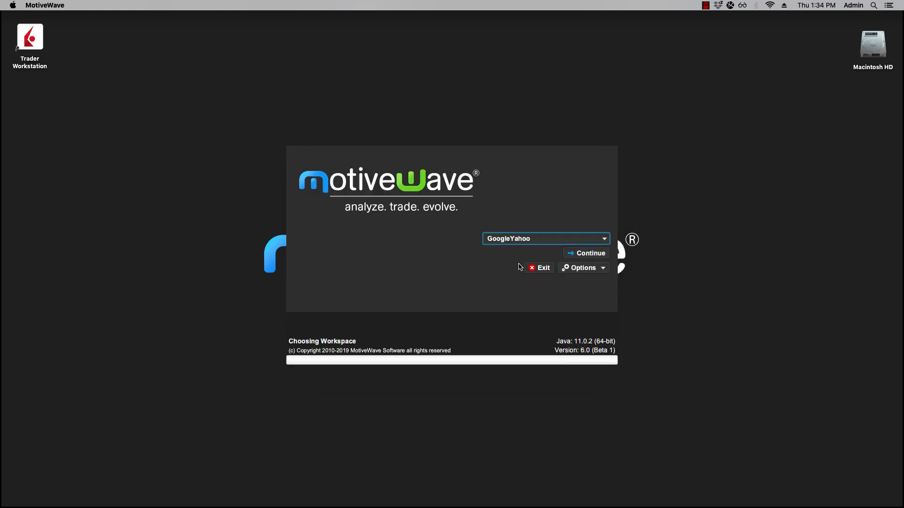
Step: Launch the GoogleYahoo console and reopen the workspace manager via Configure
{"action": "left_click", "coordinate": [590, 253]}
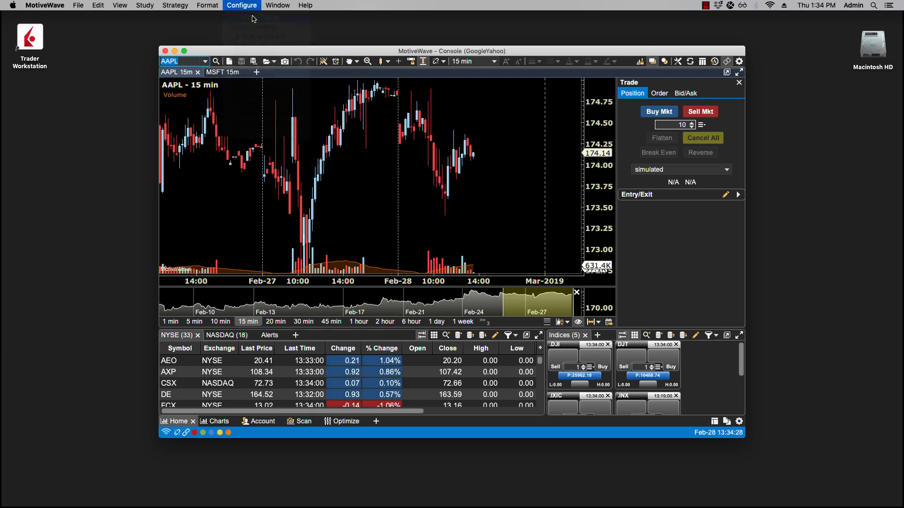
{"action": "left_click", "coordinate": [242, 6]}
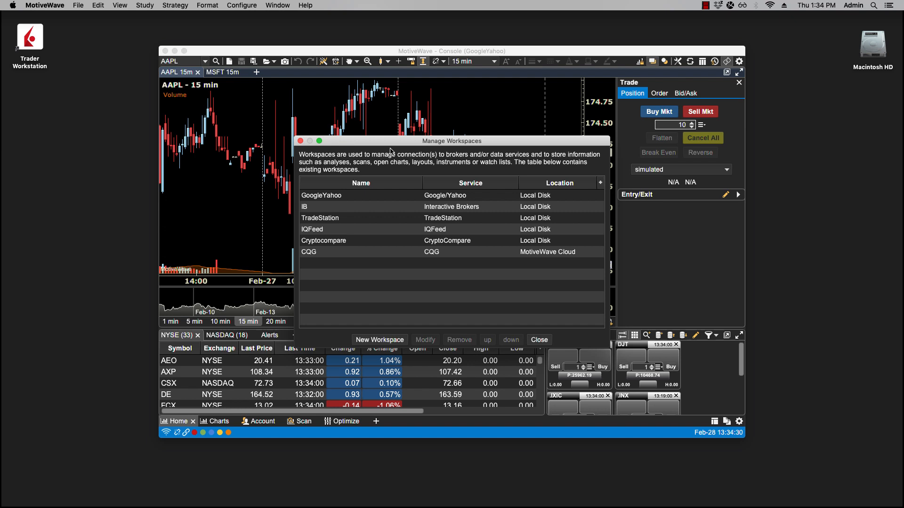
{"action": "mouse_move", "coordinate": [567, 301]}
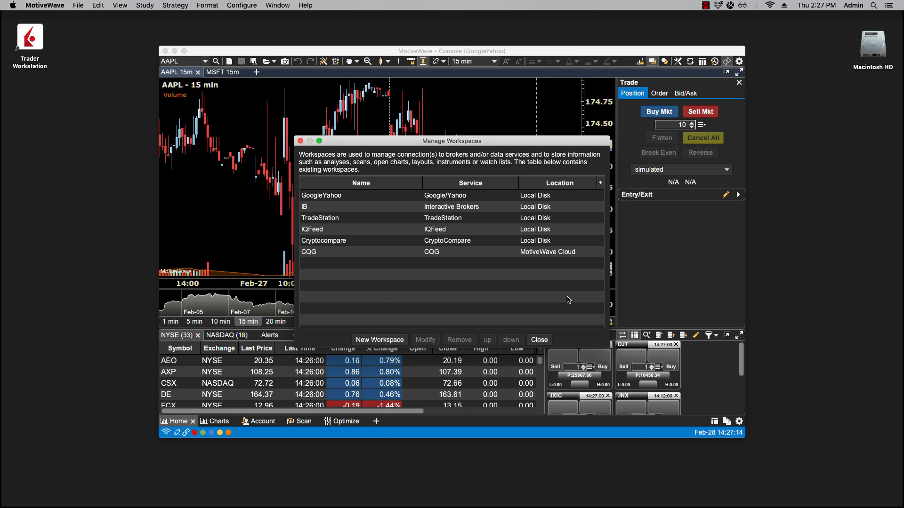
{"action": "mouse_move", "coordinate": [398, 260]}
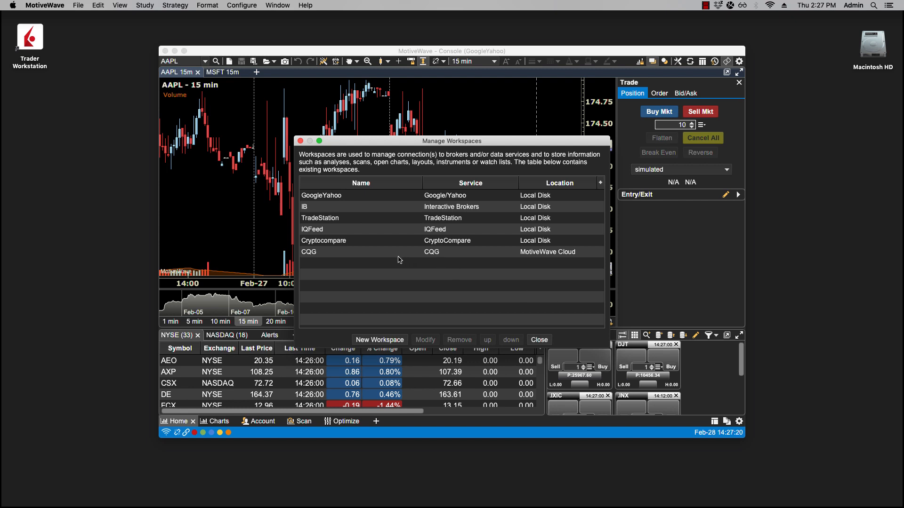
{"action": "mouse_move", "coordinate": [359, 243]}
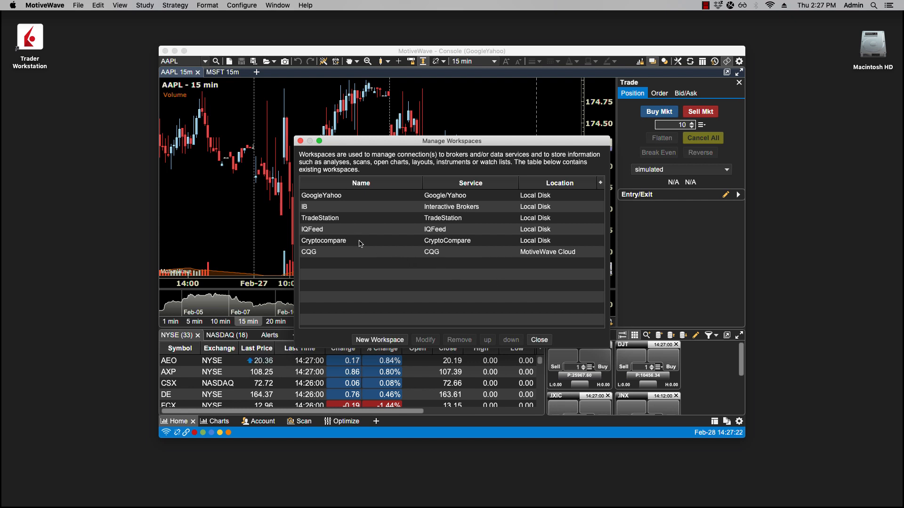
Step: Select the Cryptocompare workspace and modify its settings
{"action": "left_click", "coordinate": [323, 240]}
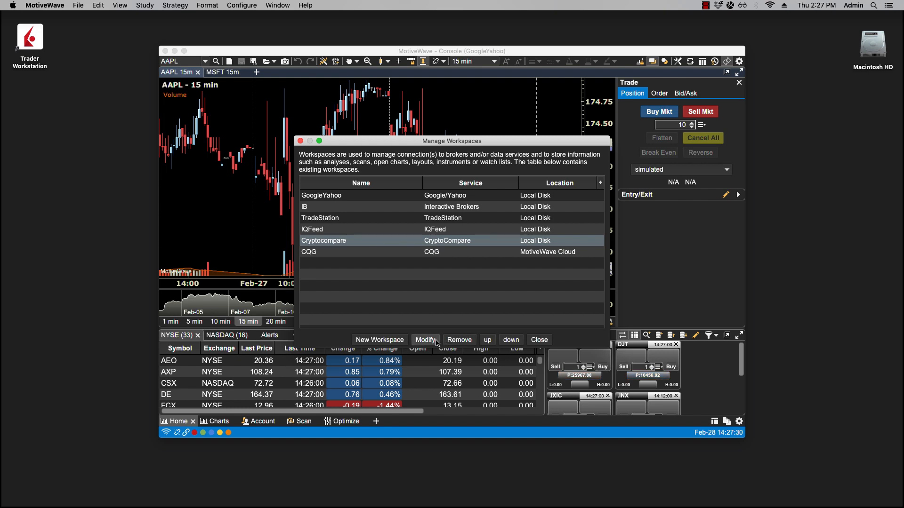
{"action": "left_click", "coordinate": [426, 340]}
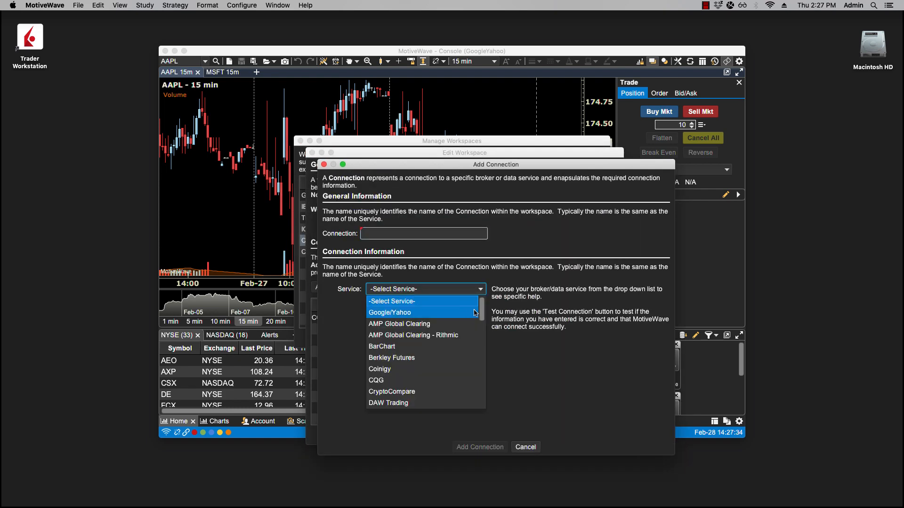
{"action": "left_click", "coordinate": [376, 379]}
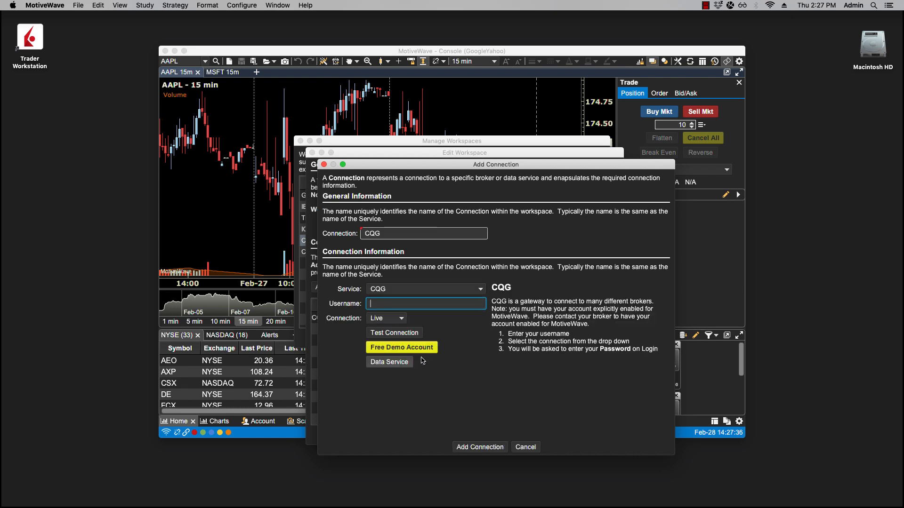
{"action": "type", "text": "11111"}
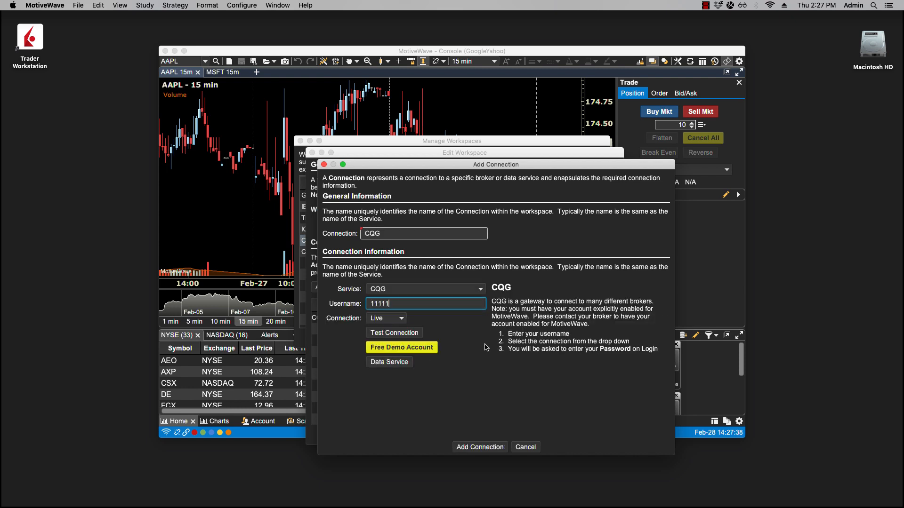
{"action": "left_click", "coordinate": [479, 446]}
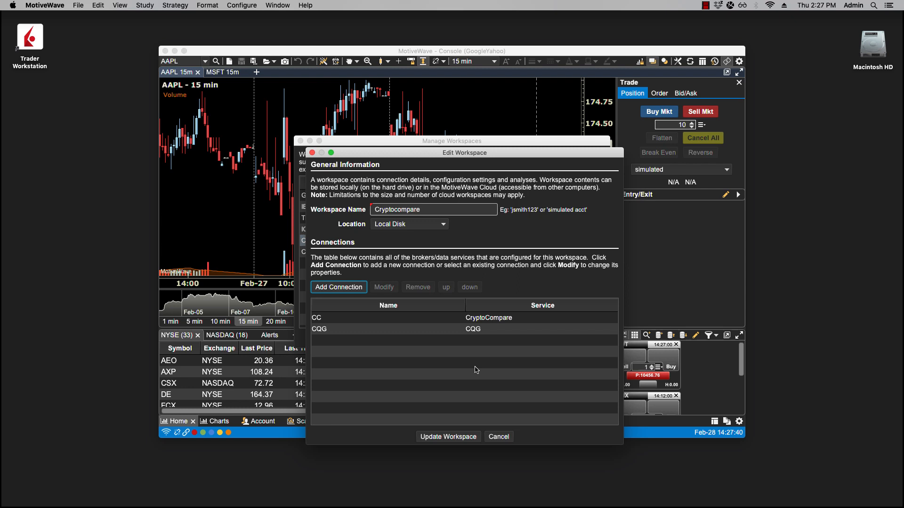
{"action": "mouse_move", "coordinate": [401, 331]}
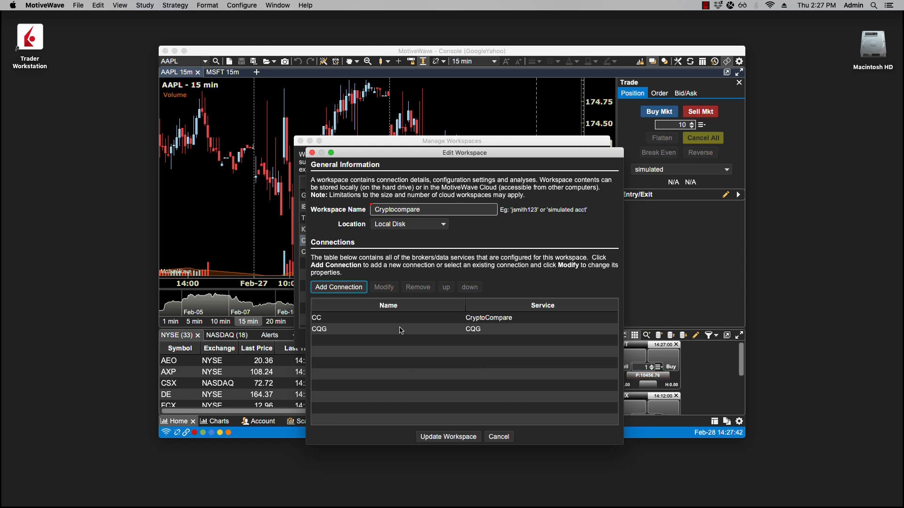
Step: Add a Google/Yahoo connection and update the Cryptocompare workspace
{"action": "left_click", "coordinate": [338, 287]}
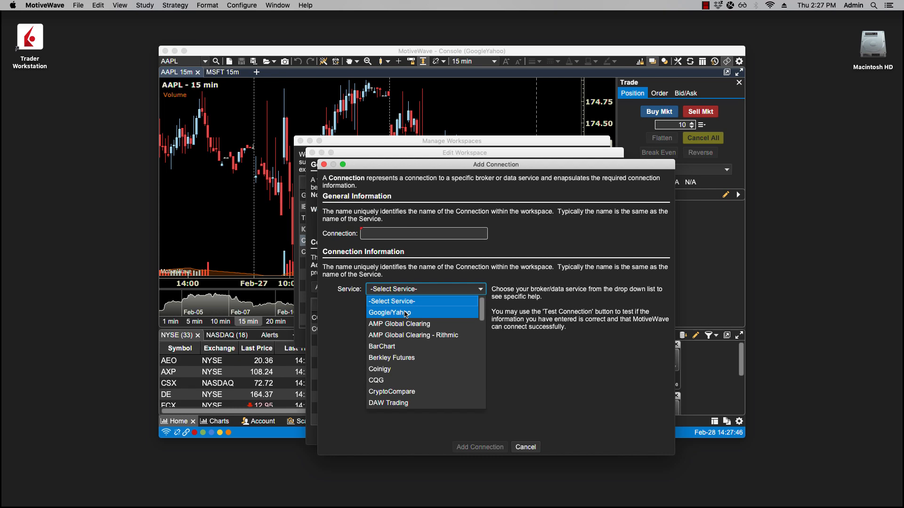
{"action": "left_click", "coordinate": [389, 312]}
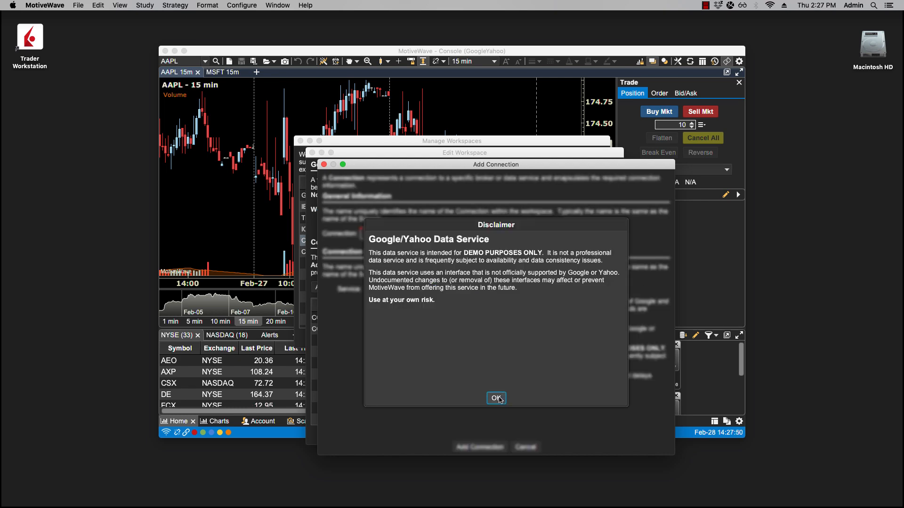
{"action": "left_click", "coordinate": [496, 398]}
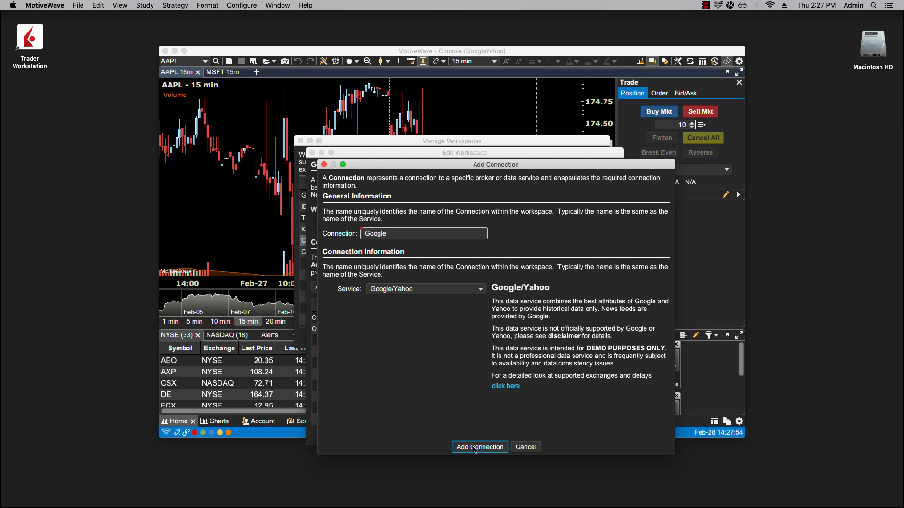
{"action": "left_click", "coordinate": [479, 447]}
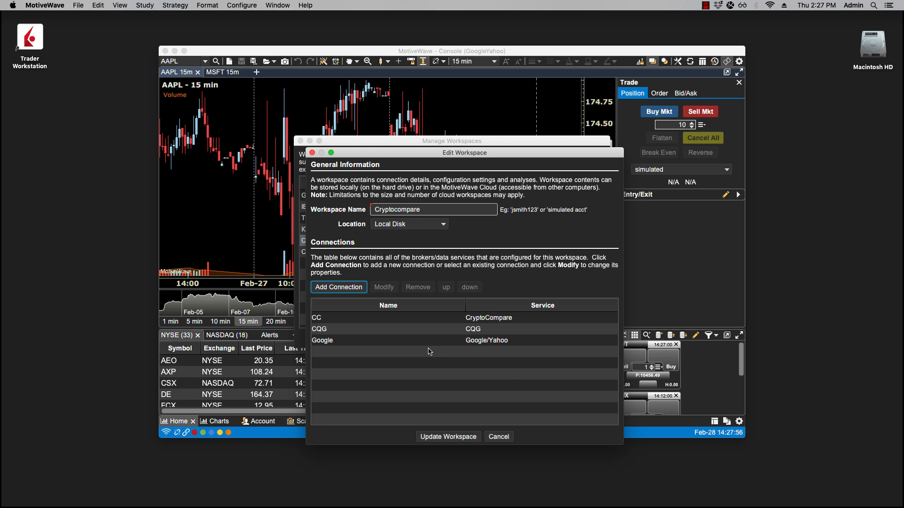
{"action": "left_click", "coordinate": [497, 436]}
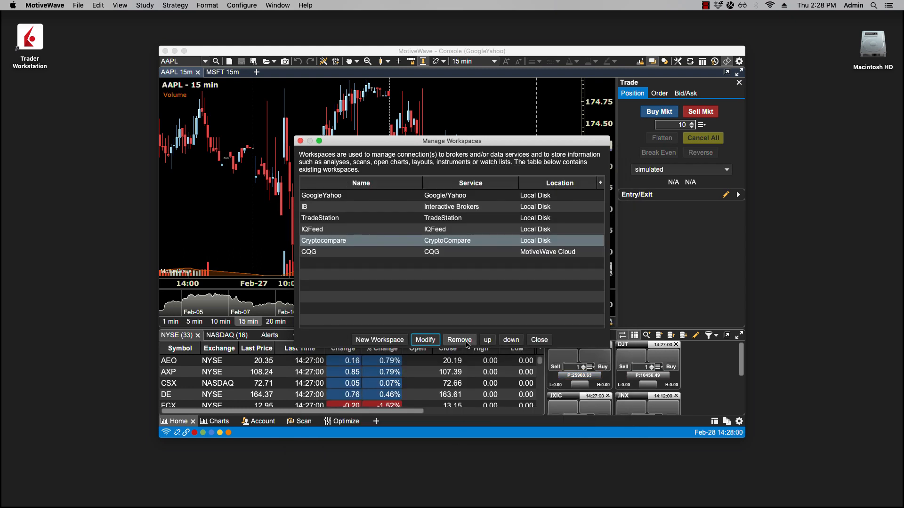
Step: Shut down MotiveWave and relaunch into the Cryptocompare workspace
{"action": "left_click", "coordinate": [539, 340]}
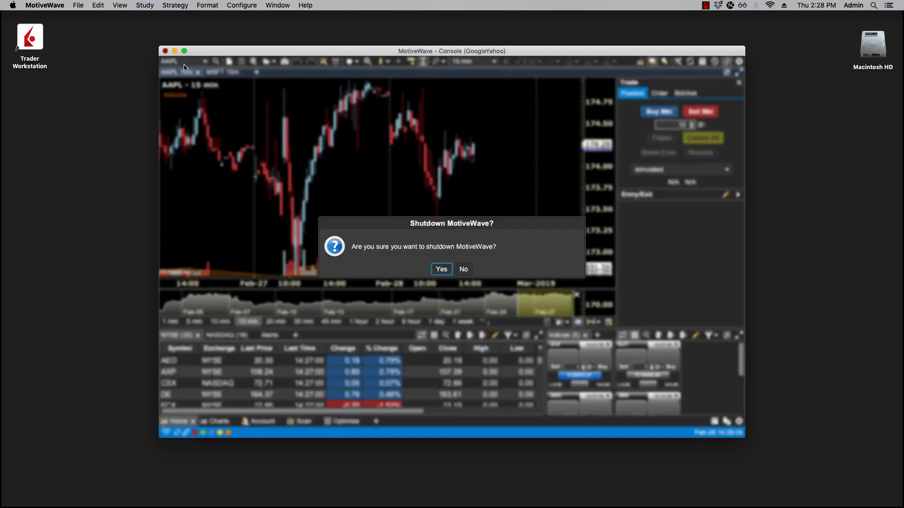
{"action": "left_click", "coordinate": [441, 270]}
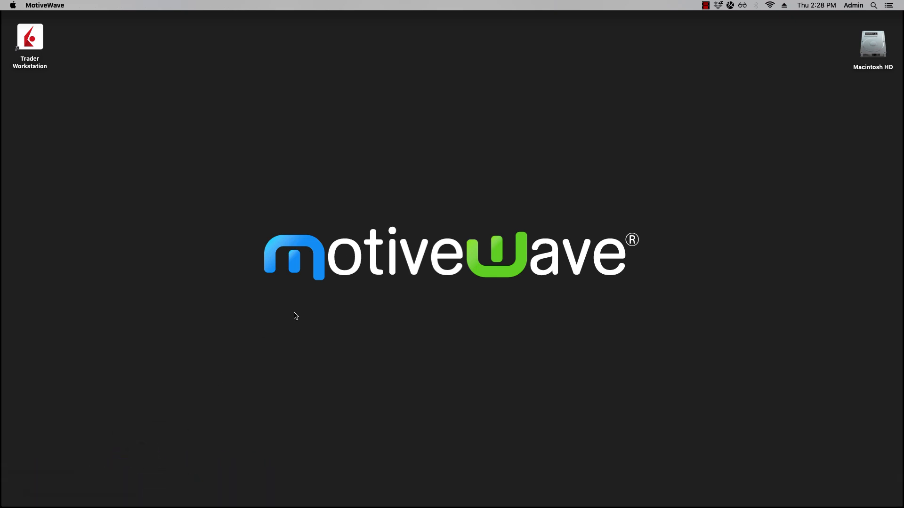
{"action": "left_click", "coordinate": [545, 239]}
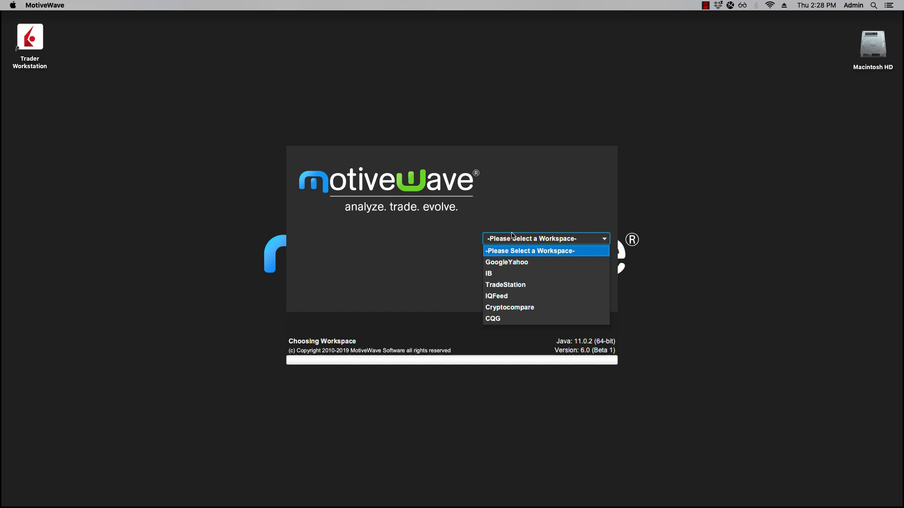
{"action": "left_click", "coordinate": [509, 307]}
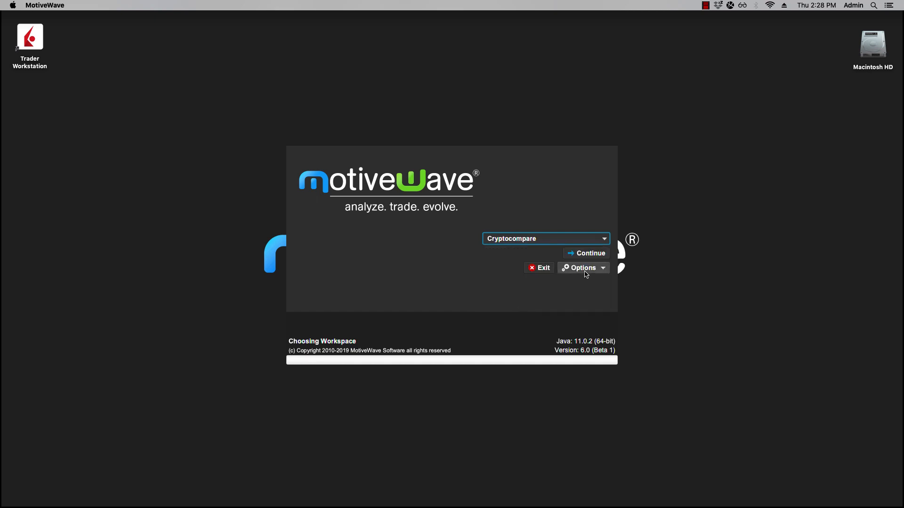
{"action": "left_click", "coordinate": [586, 253]}
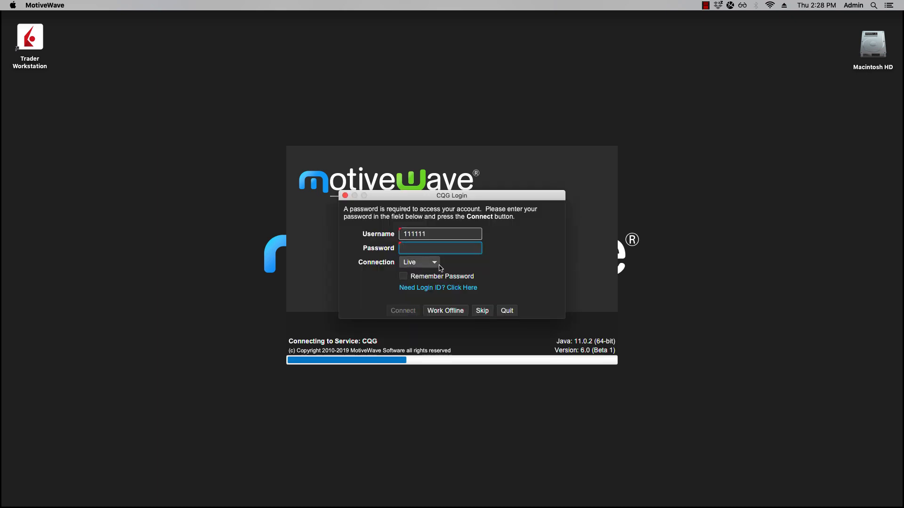
{"action": "type", "text": "111111"}
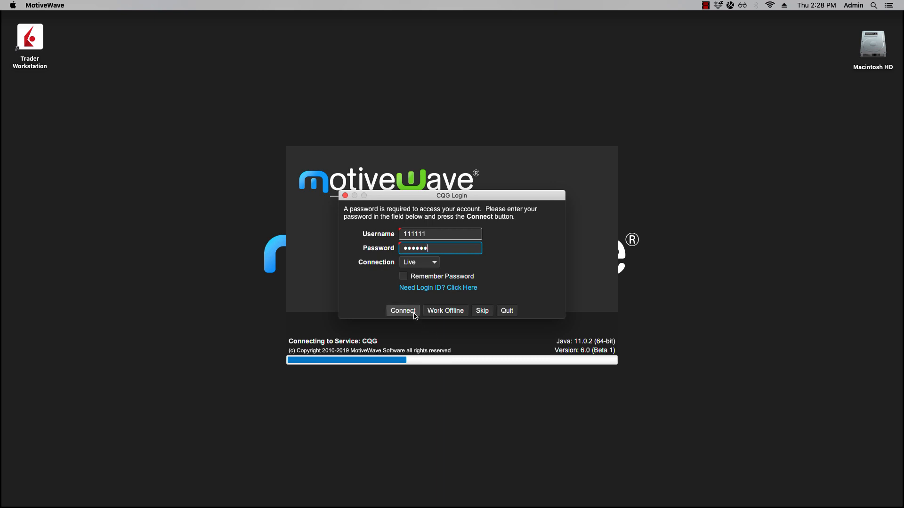
{"action": "left_click", "coordinate": [402, 311]}
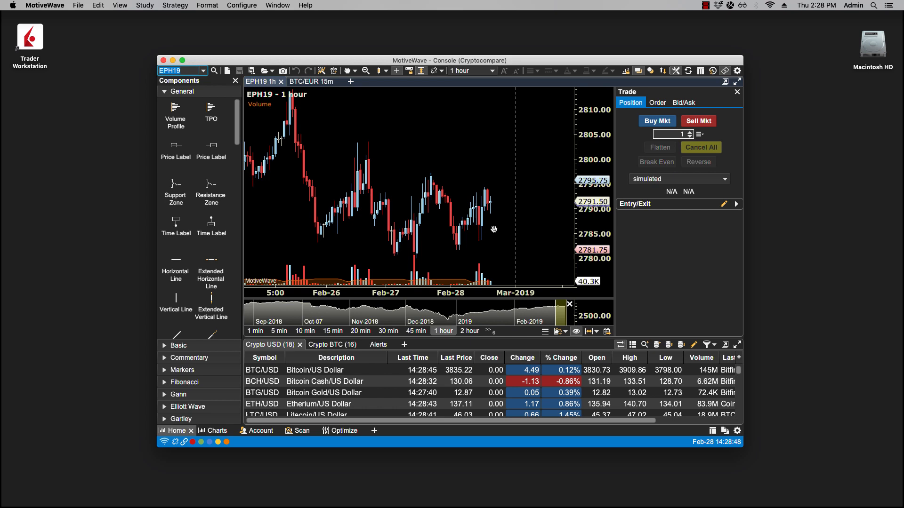
{"action": "mouse_move", "coordinate": [295, 87]}
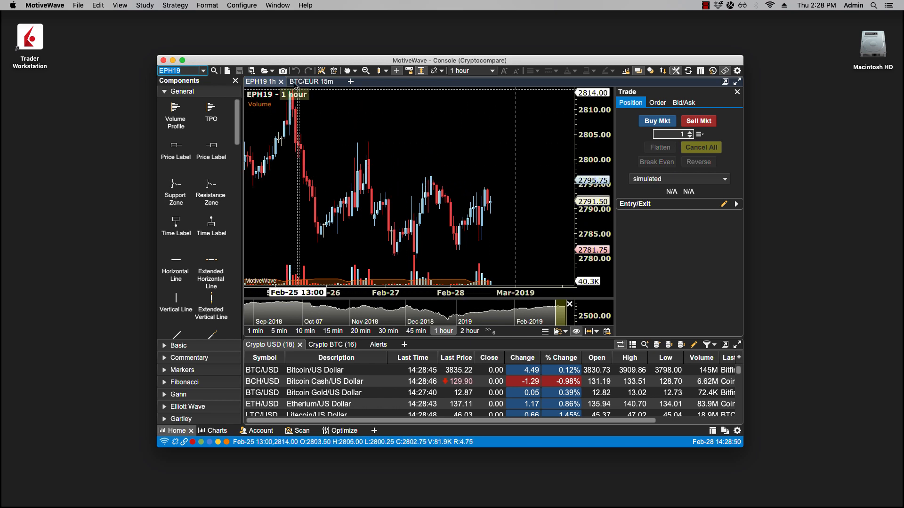
Step: Browse the instrument search across the CC, CQG and Google feed tabs
{"action": "left_click", "coordinate": [214, 70]}
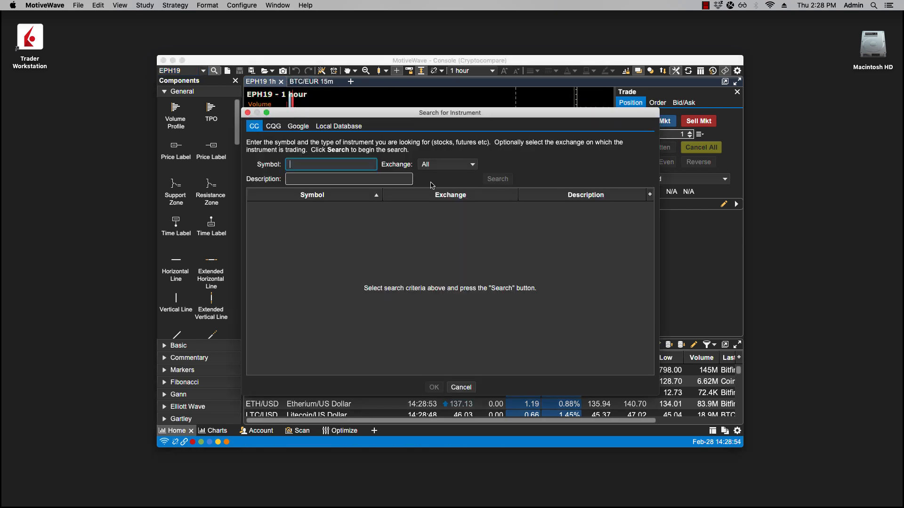
{"action": "left_click", "coordinate": [274, 126]}
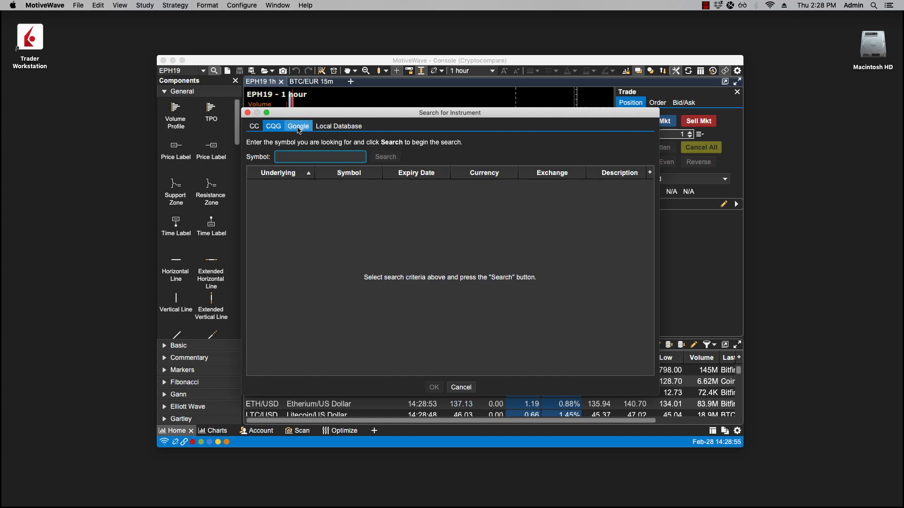
{"action": "left_click", "coordinate": [273, 126]}
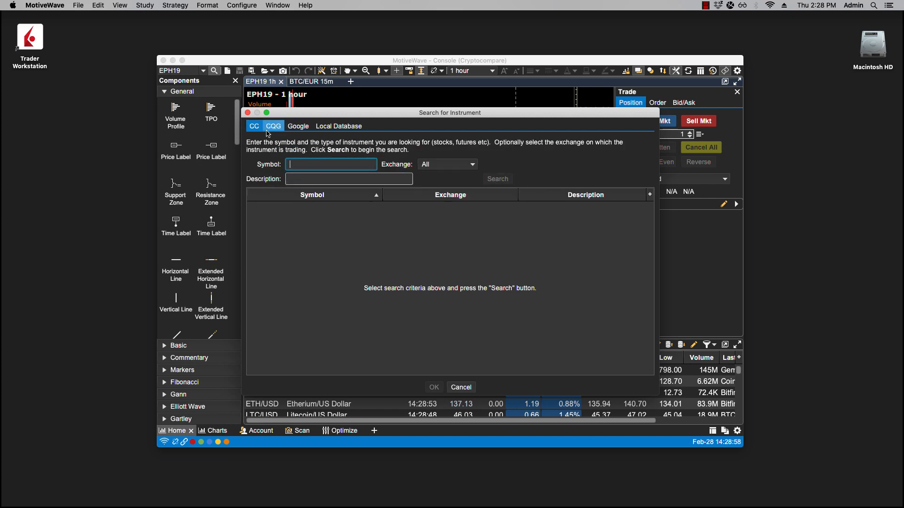
{"action": "left_click", "coordinate": [298, 126]}
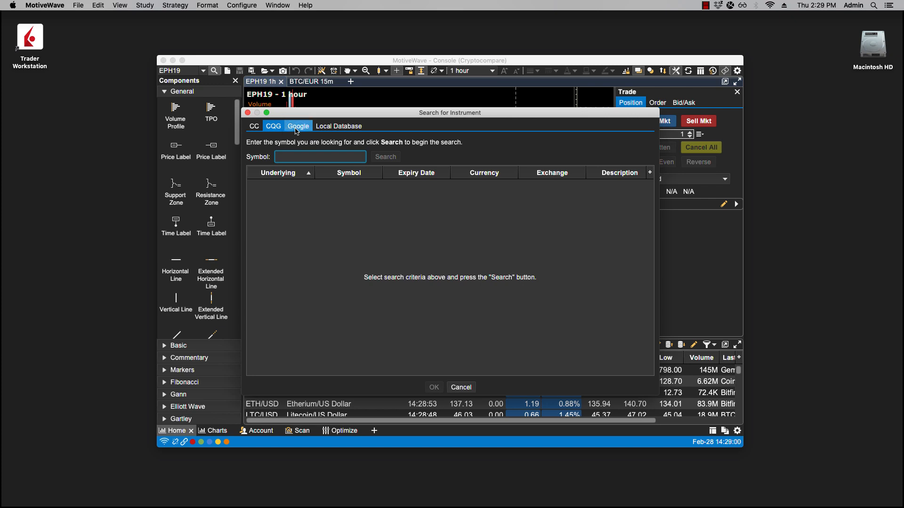
{"action": "left_click", "coordinate": [298, 125]}
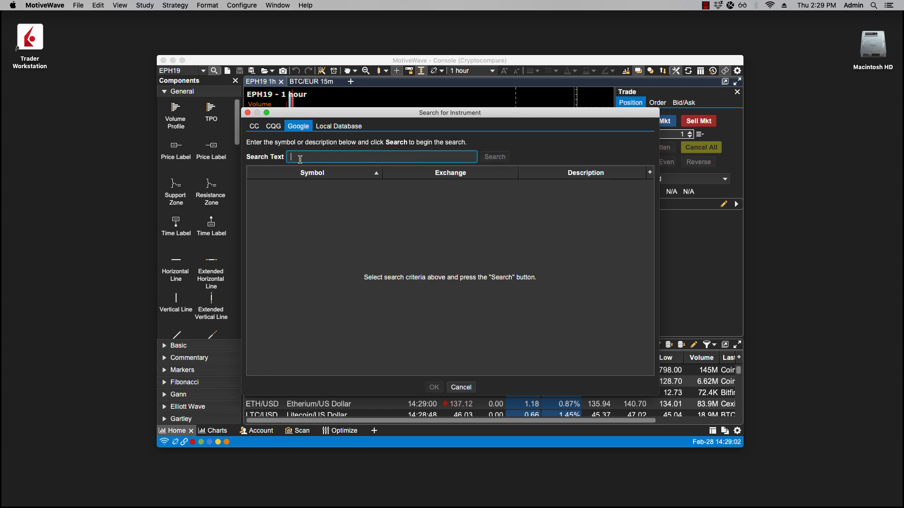
Step: Search AAPL on the Google feed and load the NASDAQ result into the chart
{"action": "type", "text": "AAPL"}
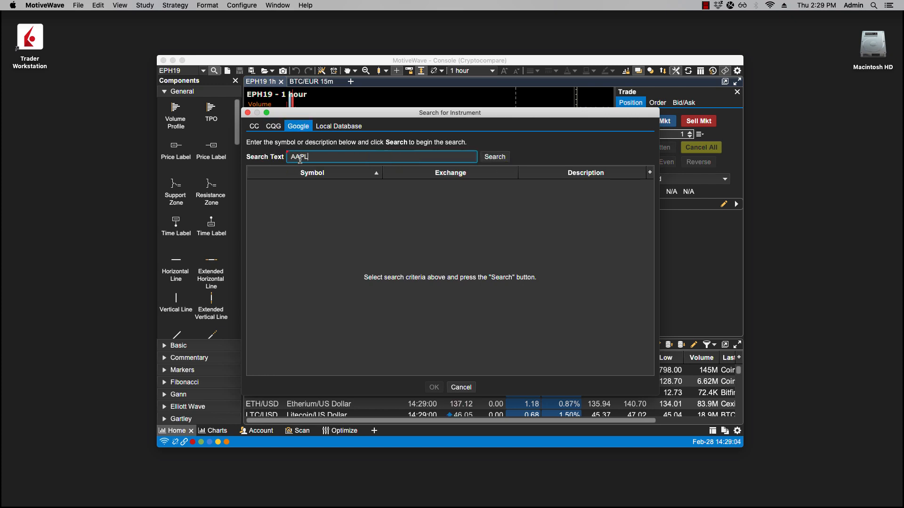
{"action": "left_click", "coordinate": [493, 158]}
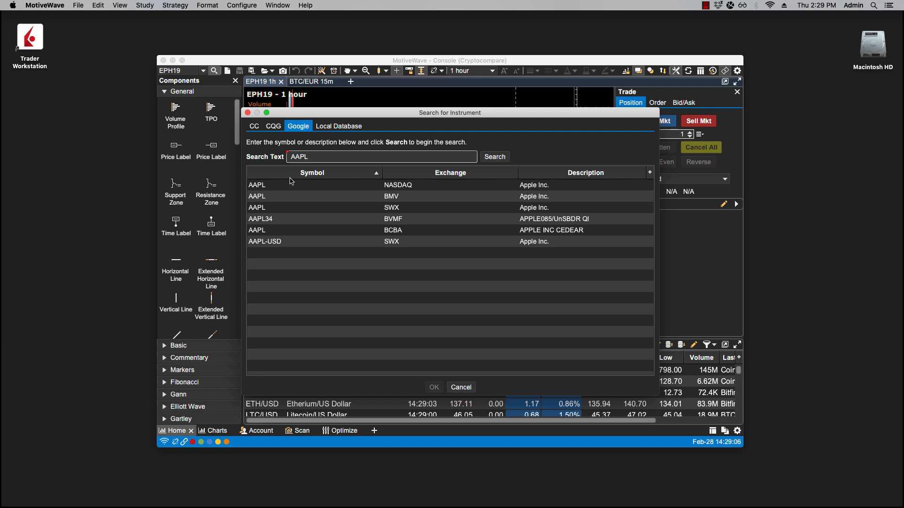
{"action": "left_click", "coordinate": [433, 387]}
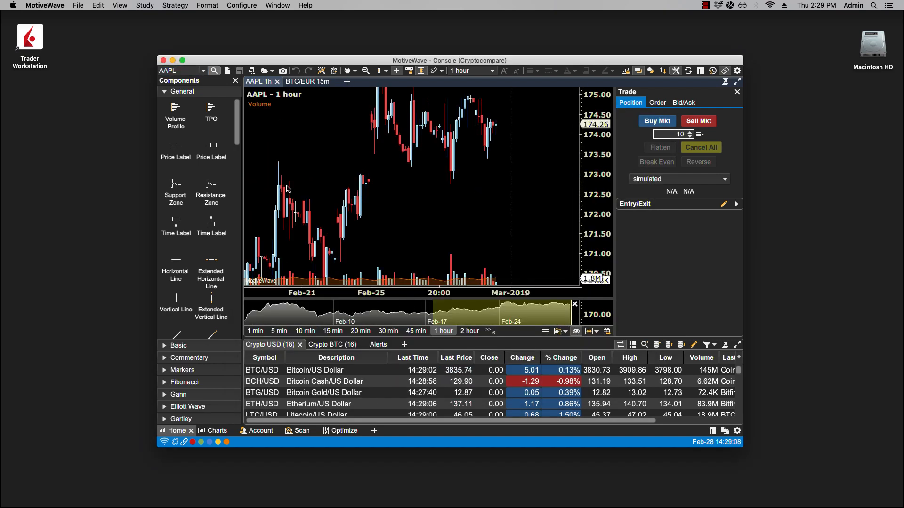
Step: Add a new chart tab from the BTC/EUR tab, entering EAU as the symbol
{"action": "left_click", "coordinate": [307, 81]}
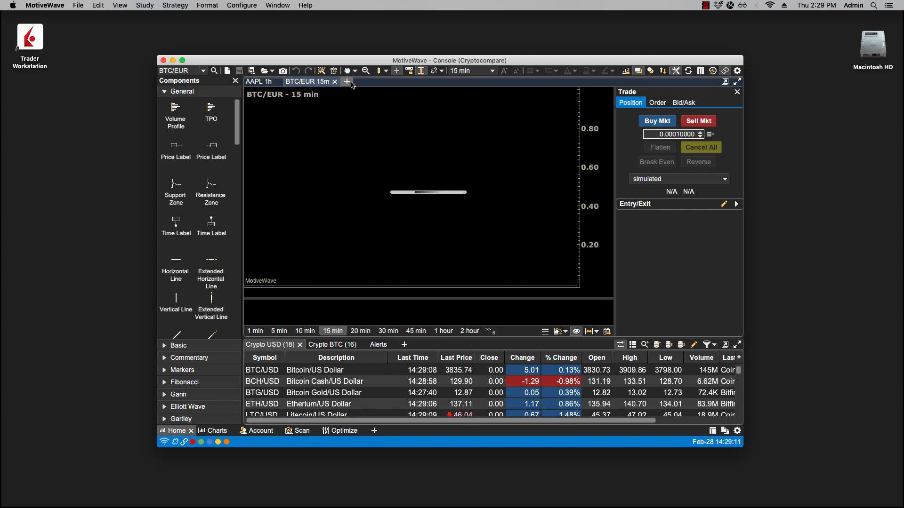
{"action": "left_click", "coordinate": [346, 81]}
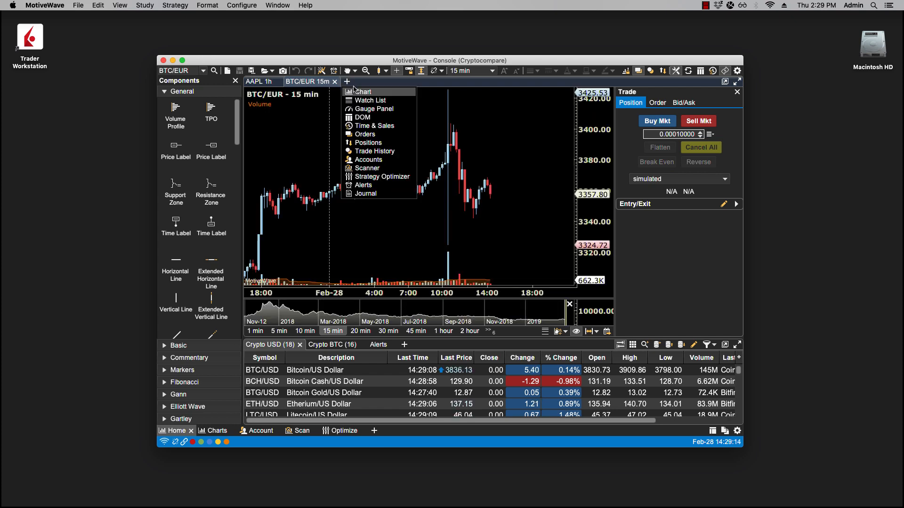
{"action": "left_click", "coordinate": [364, 91]}
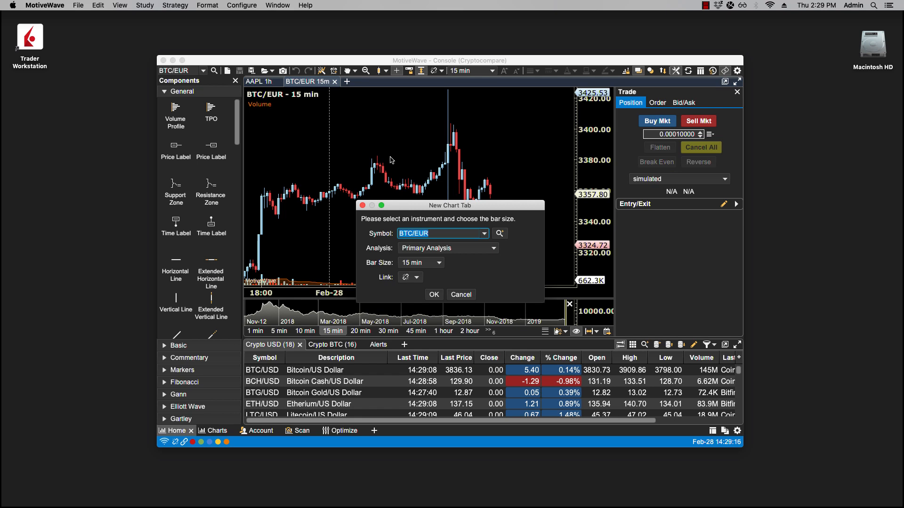
{"action": "type", "text": "EAU"}
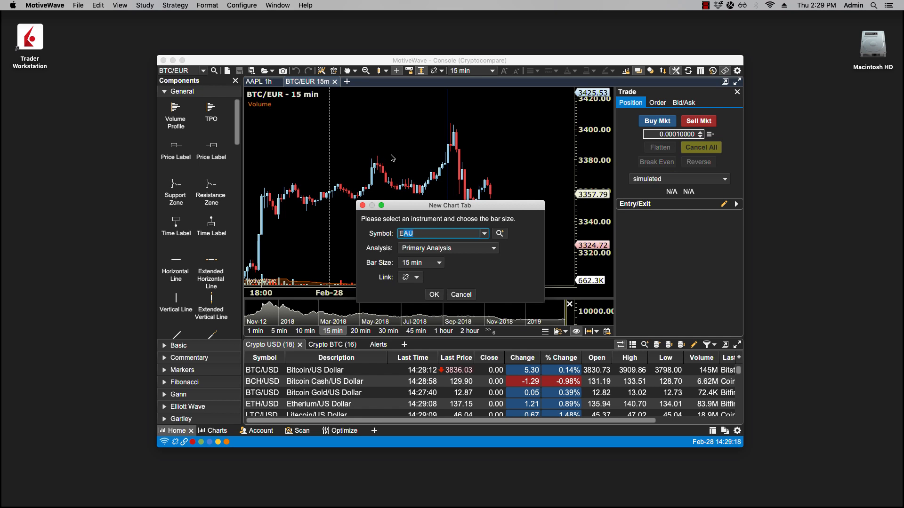
Step: Search EPH on the CQG feed to list E-mini S&P 500 contracts
{"action": "left_click", "coordinate": [498, 233]}
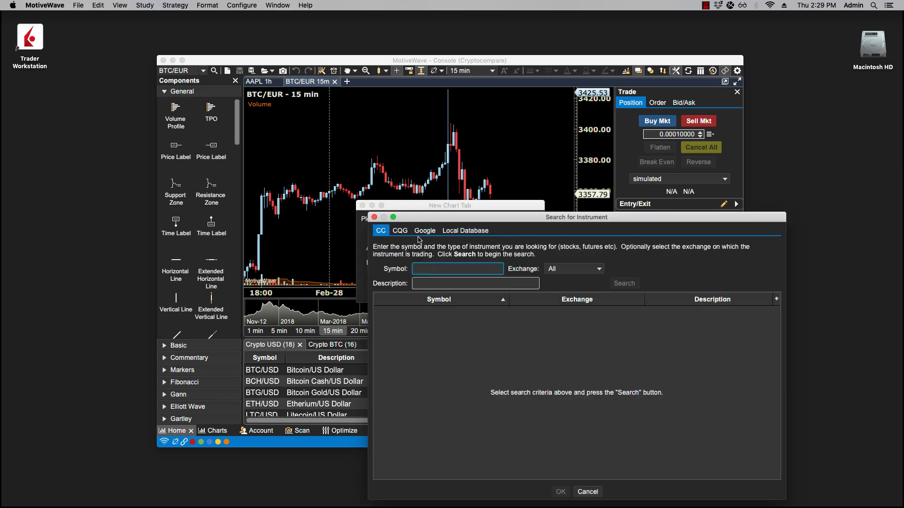
{"action": "left_click", "coordinate": [399, 231]}
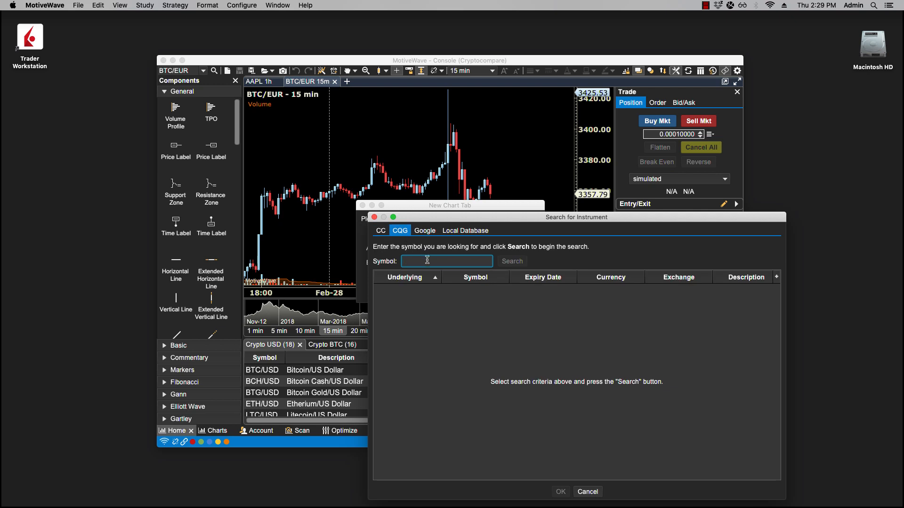
{"action": "type", "text": "EPH"}
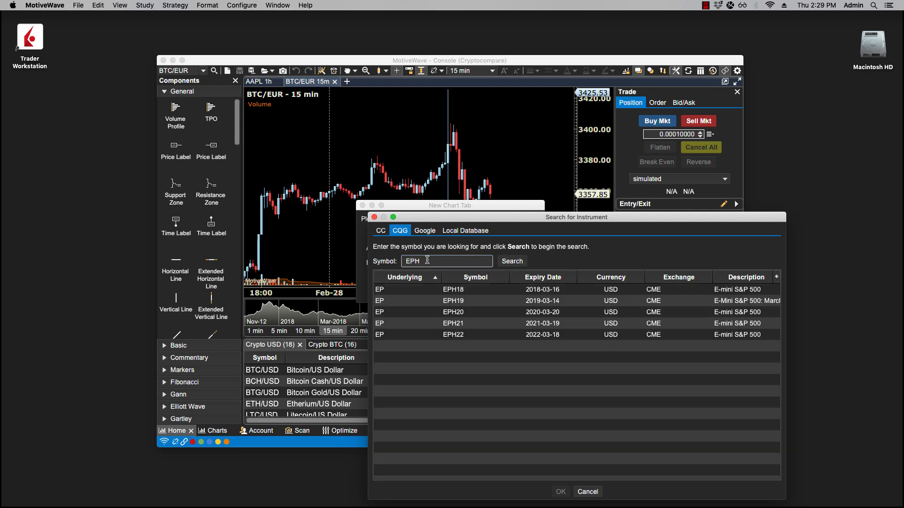
{"action": "mouse_move", "coordinate": [438, 302]}
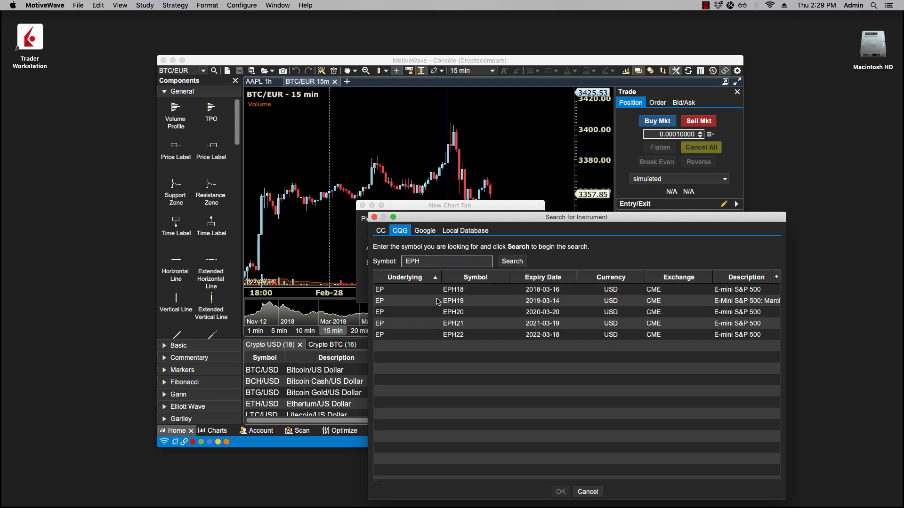